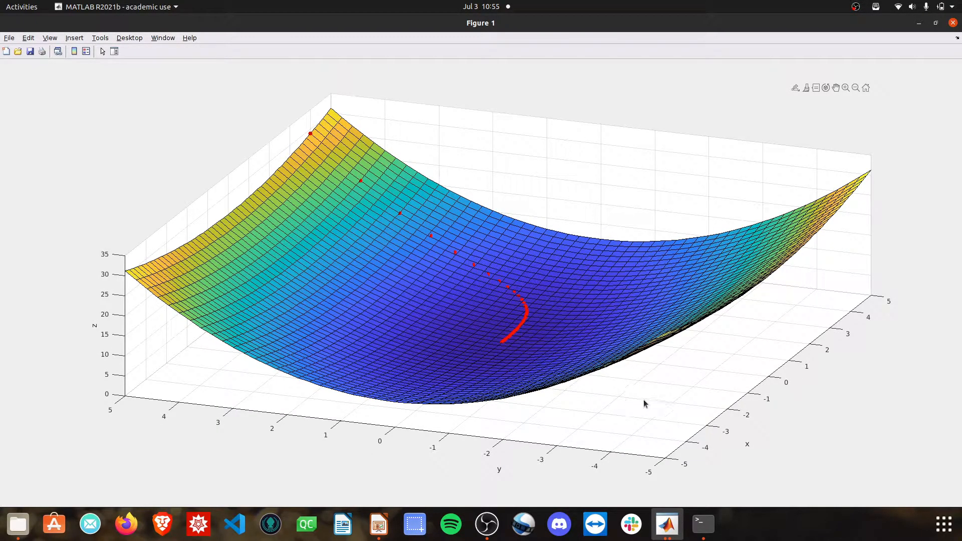
pyautogui.moveTo(742, 428)
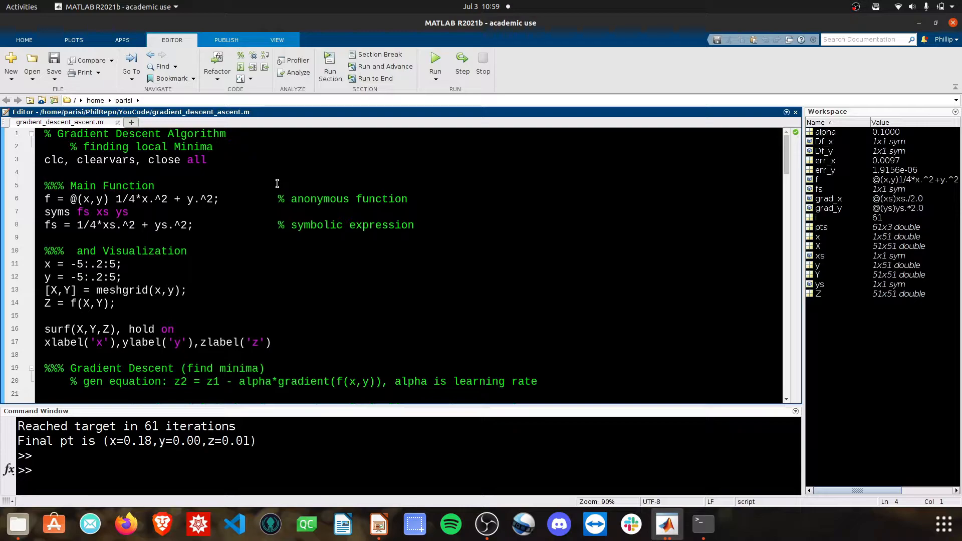
pyautogui.click(44, 172)
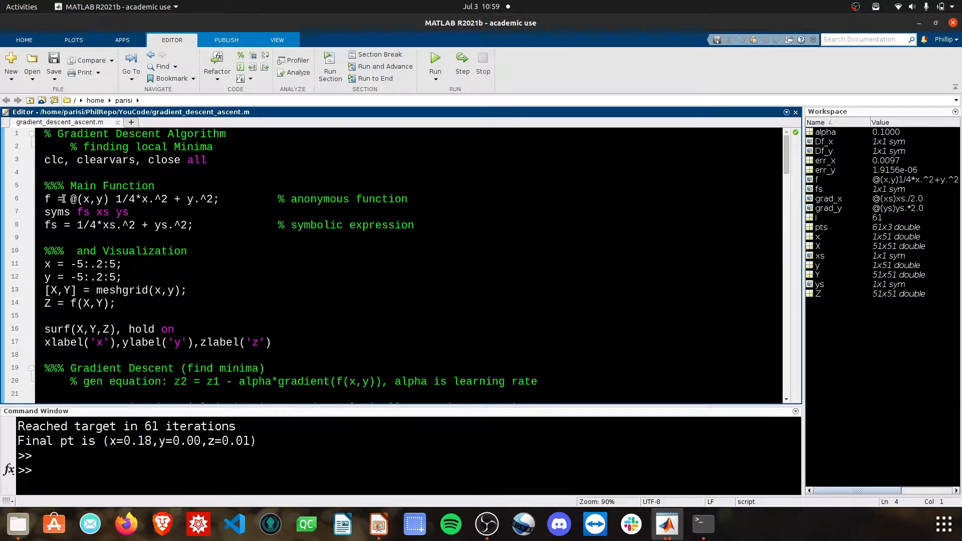
pyautogui.click(58, 211)
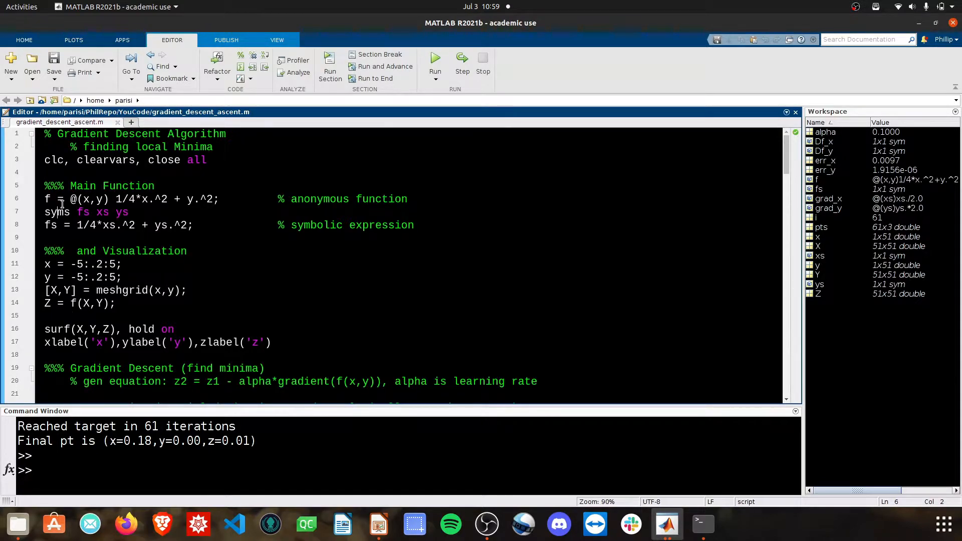
pyautogui.doubleClick(91, 199)
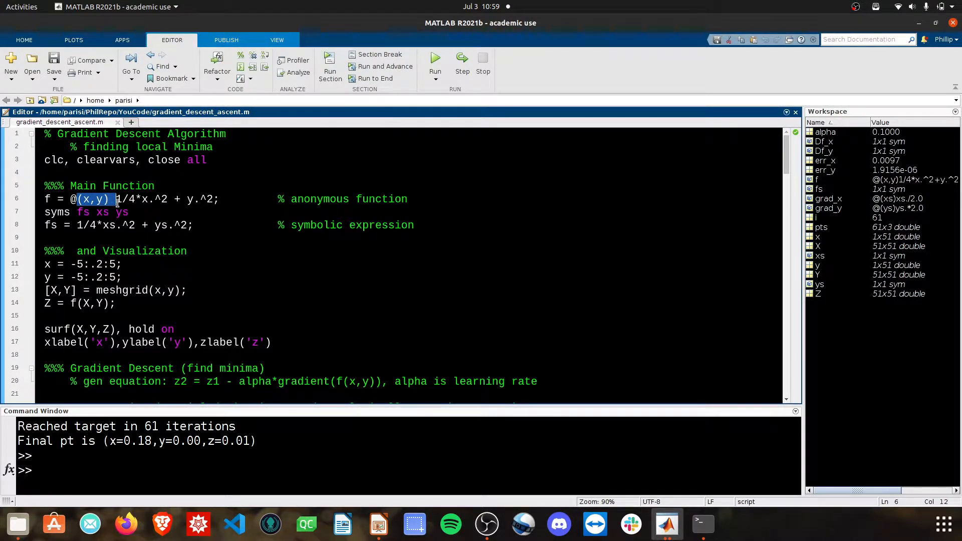
pyautogui.moveTo(116, 199); pyautogui.dragTo(184, 198)
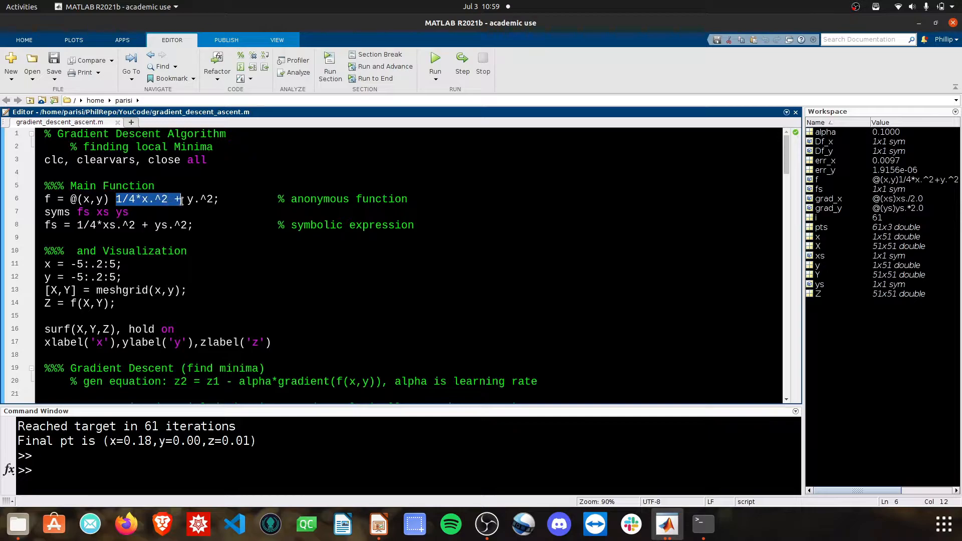
pyautogui.click(222, 208)
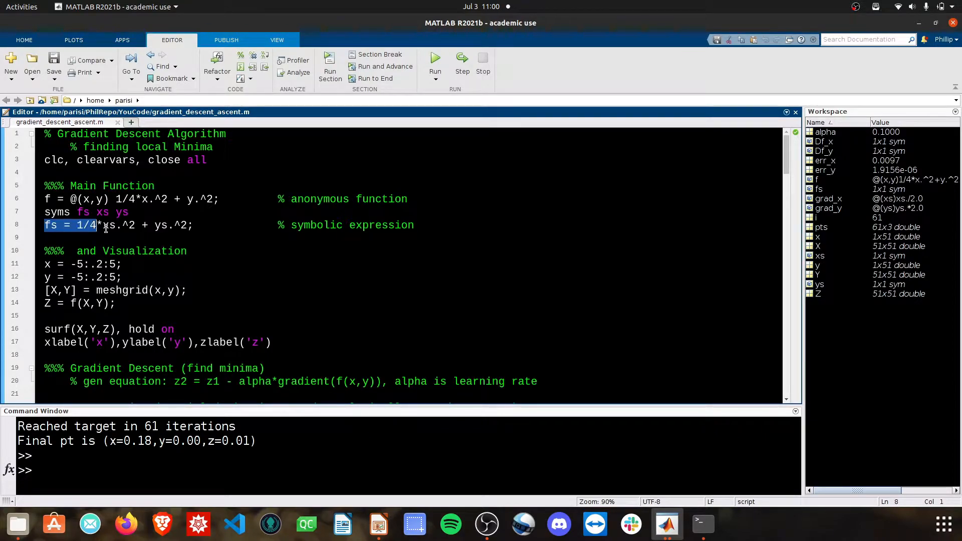
pyautogui.click(208, 232)
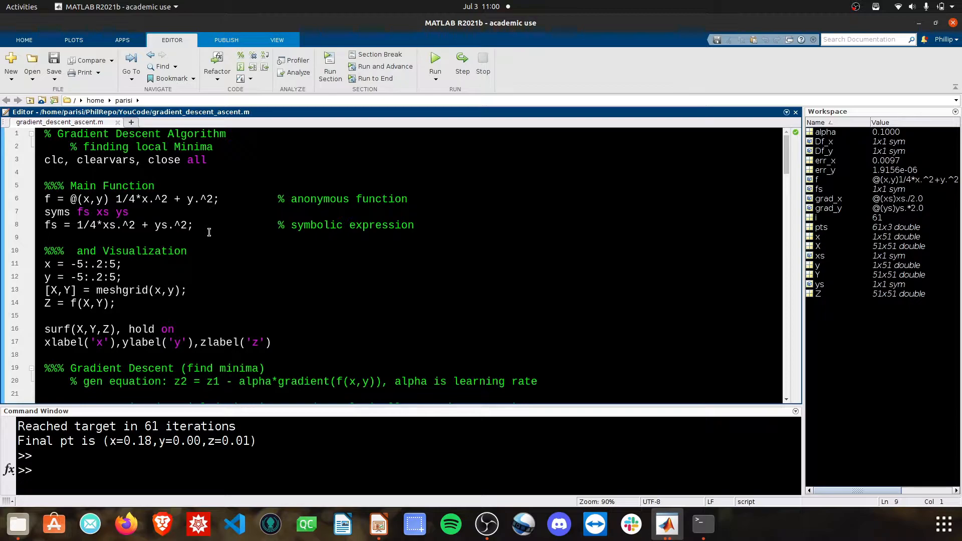
pyautogui.click(45, 238)
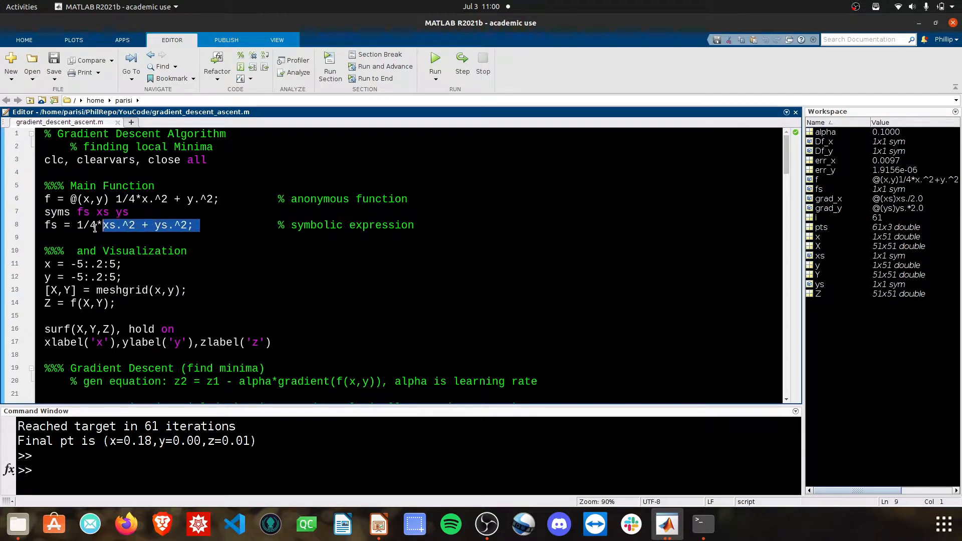
pyautogui.click(60, 239)
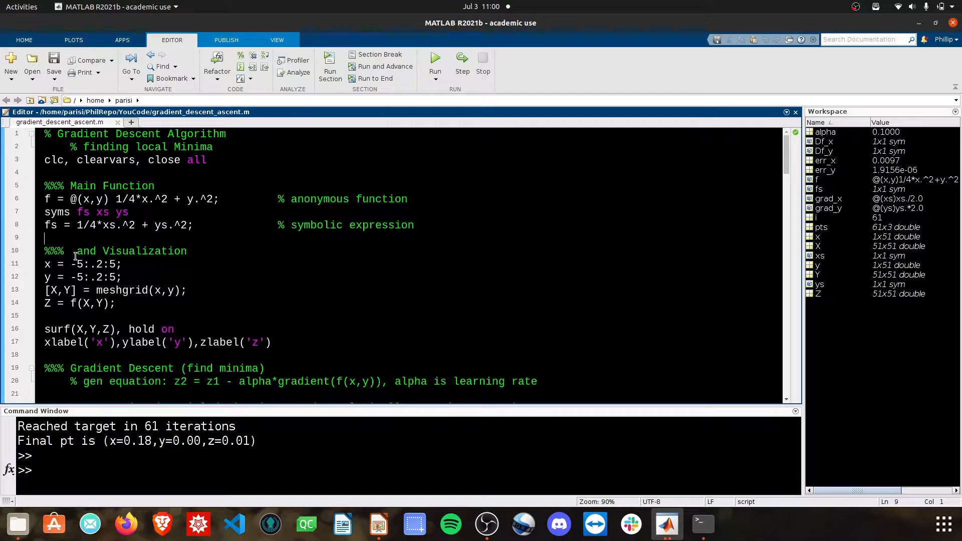
pyautogui.click(230, 198)
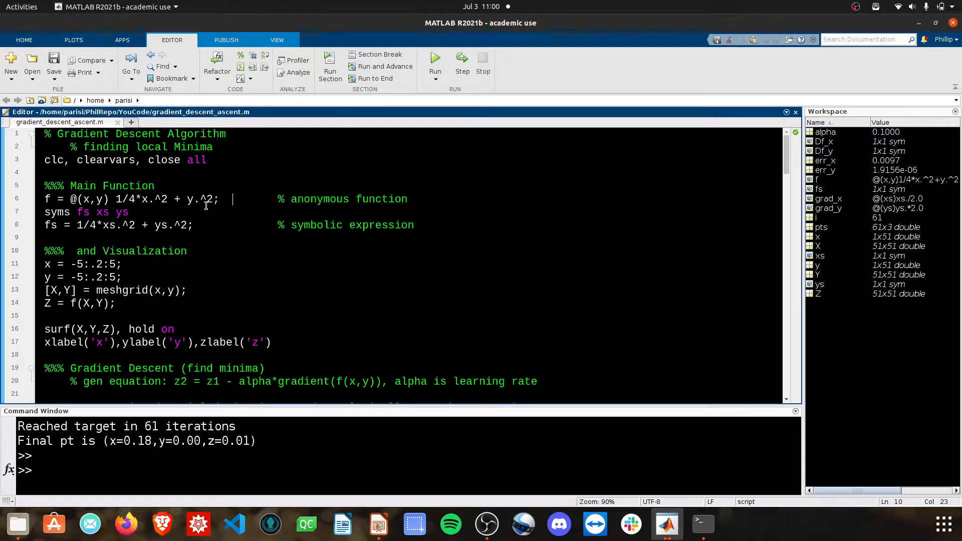
pyautogui.click(61, 239)
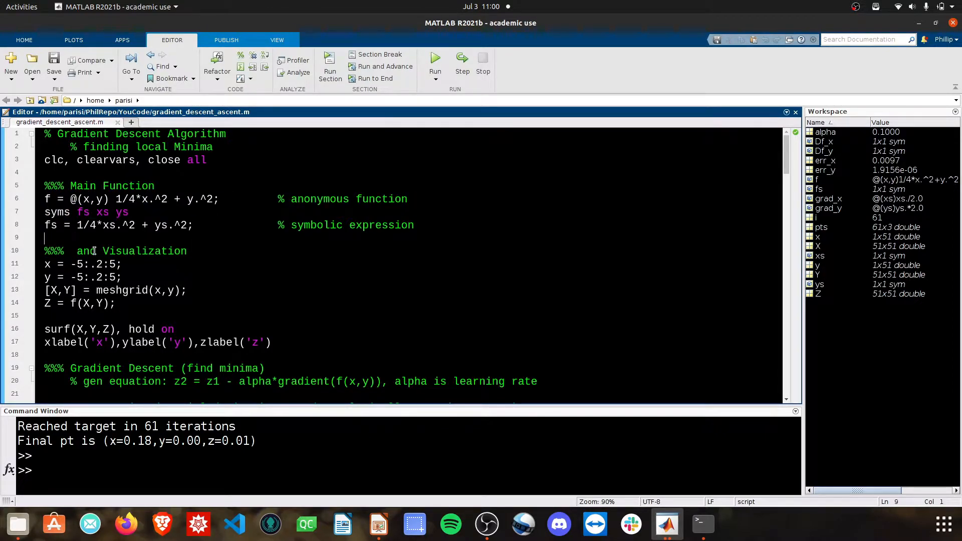
pyautogui.scroll(-3)
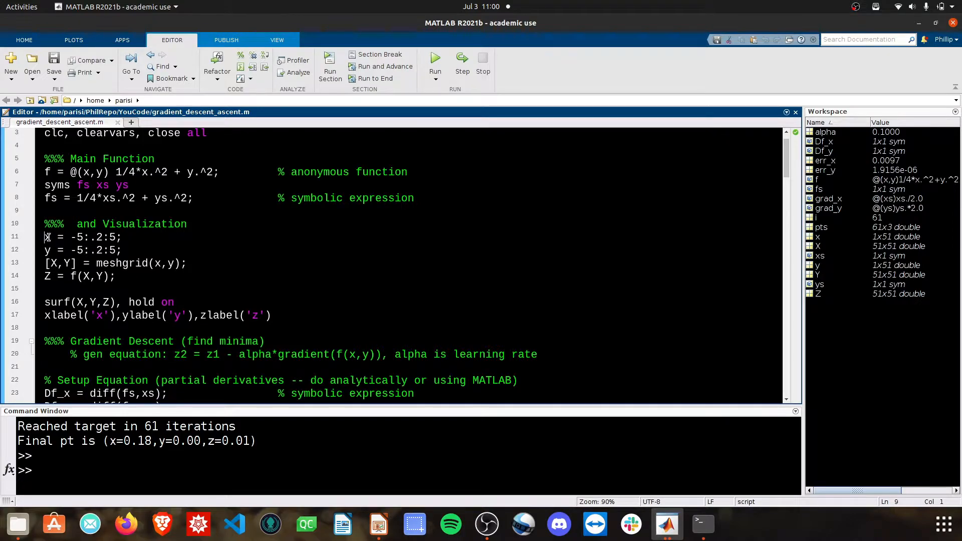
pyautogui.click(196, 264)
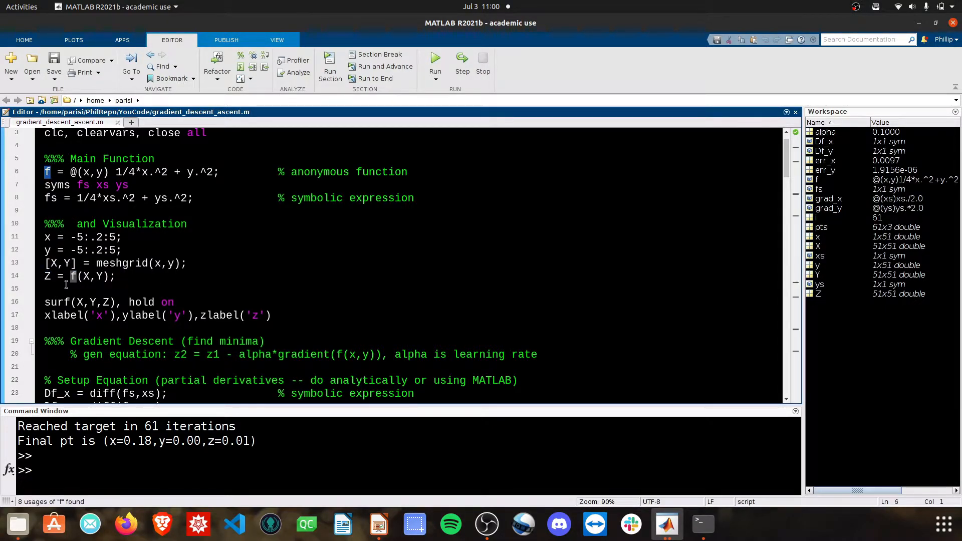
pyautogui.click(136, 327)
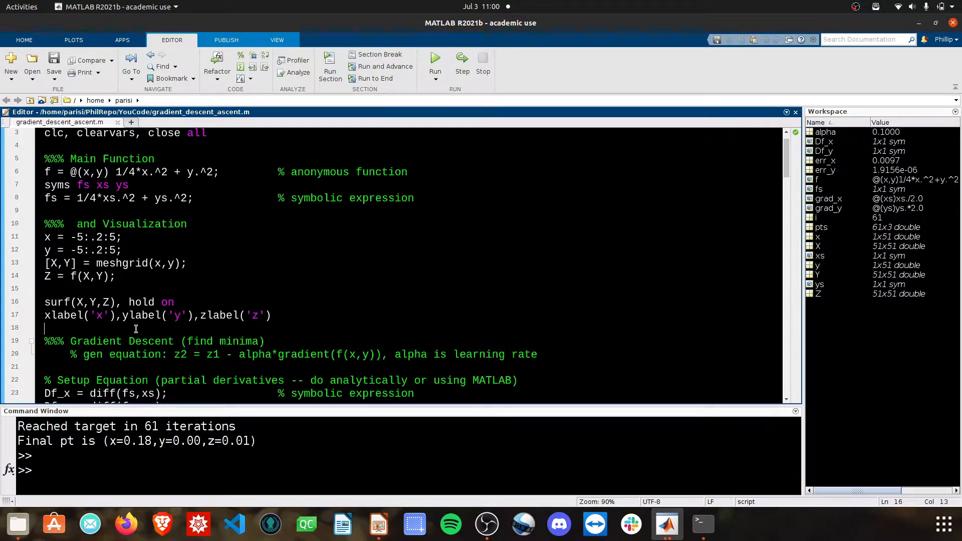
pyautogui.moveTo(666, 523)
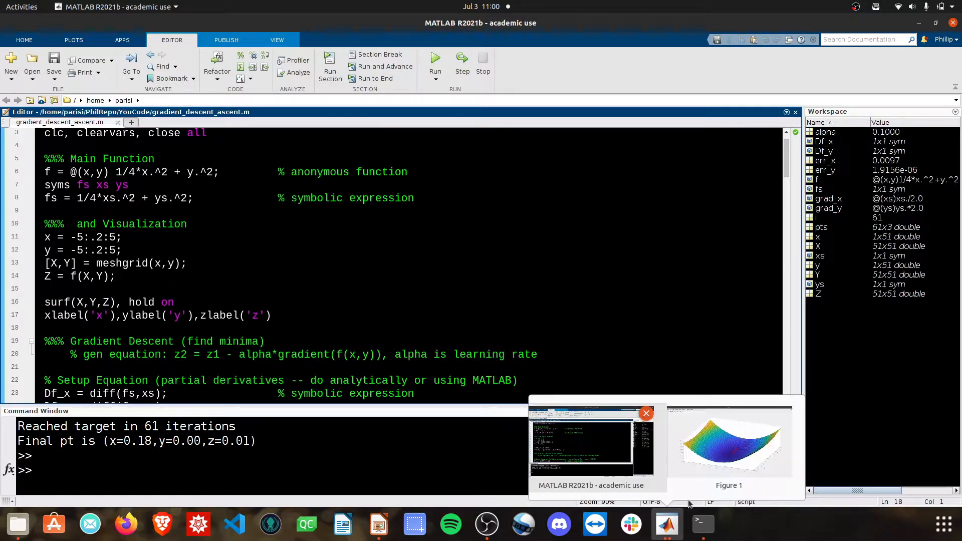
pyautogui.click(729, 442)
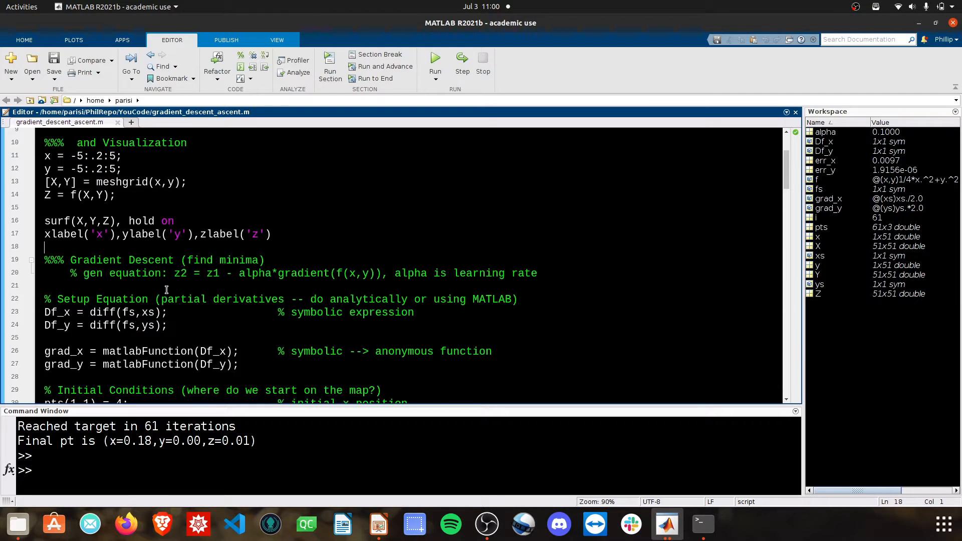
pyautogui.doubleClick(95, 259)
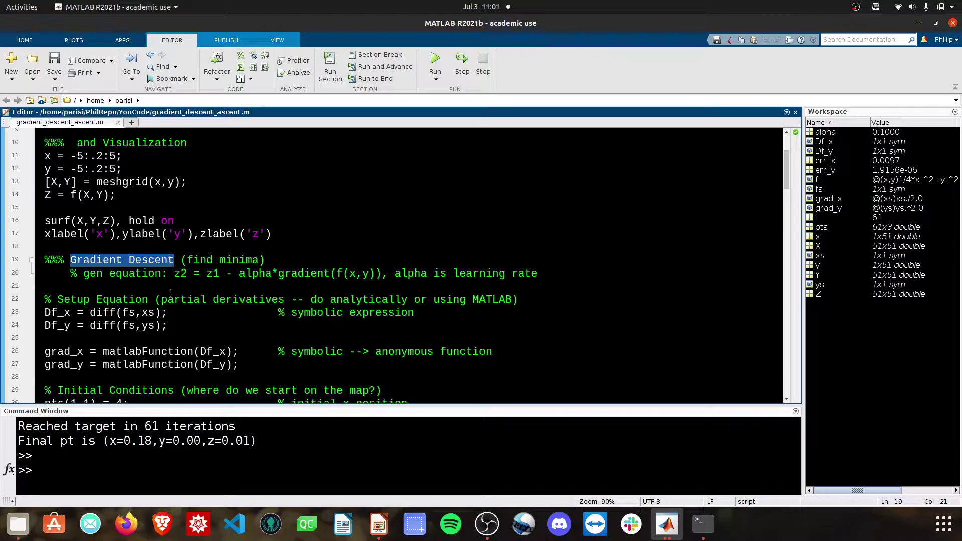
pyautogui.click(156, 282)
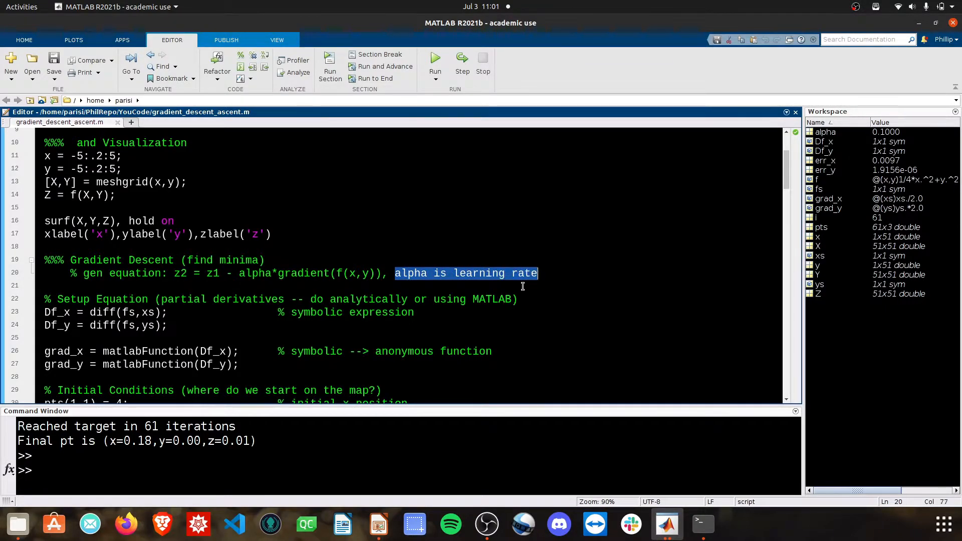
pyautogui.click(260, 341)
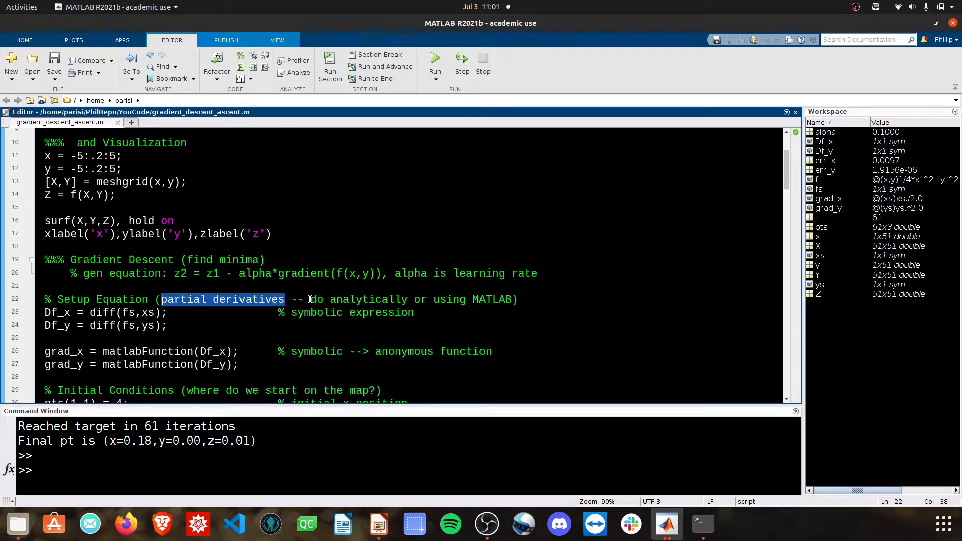
pyautogui.doubleClick(350, 299)
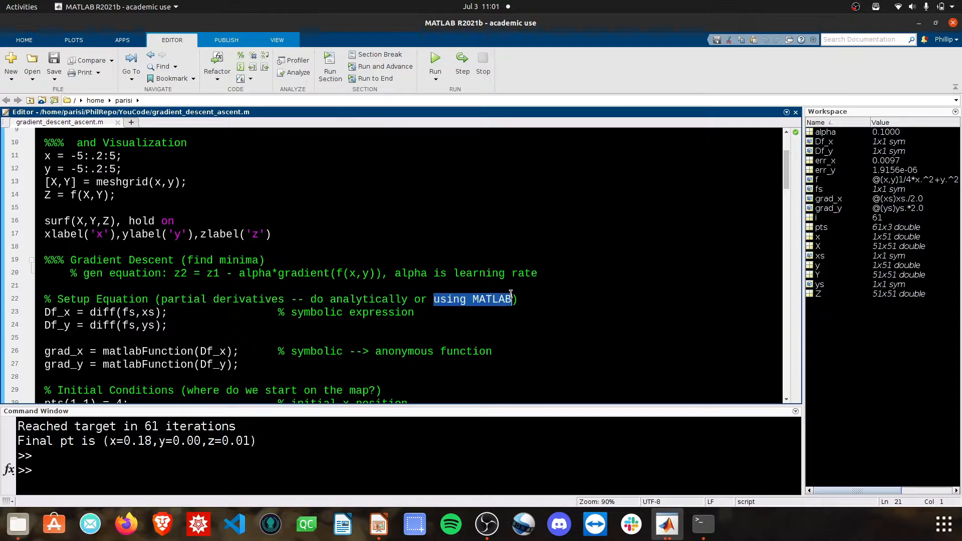
pyautogui.click(166, 337)
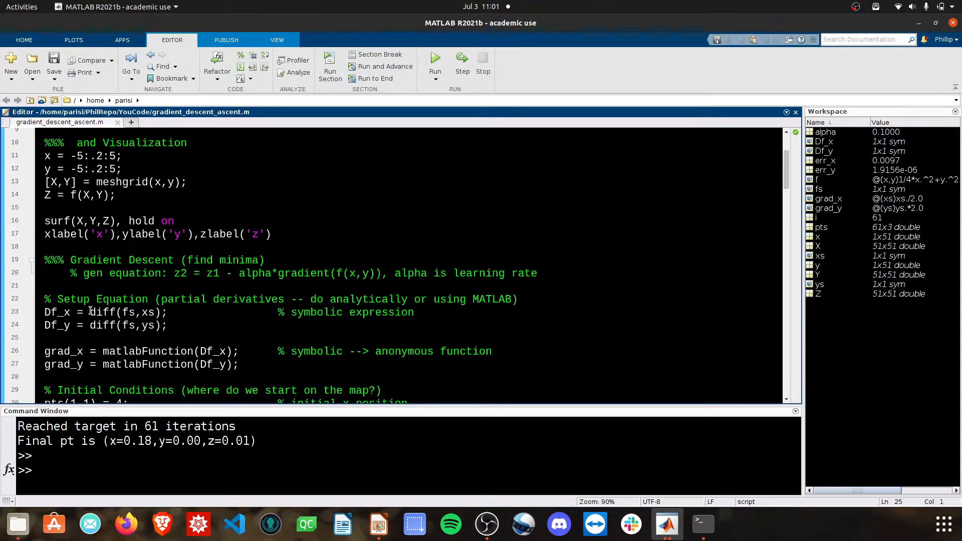
pyautogui.doubleClick(102, 313)
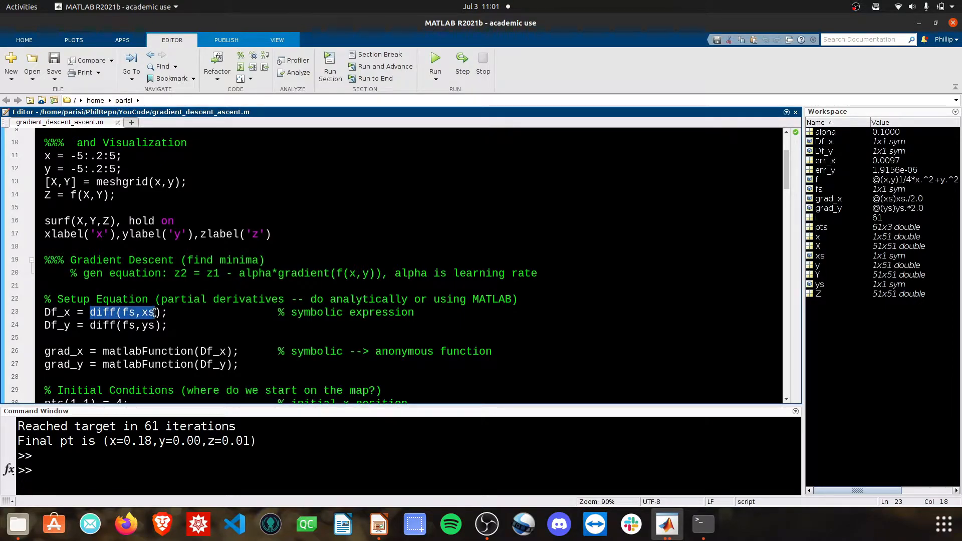
pyautogui.scroll(3)
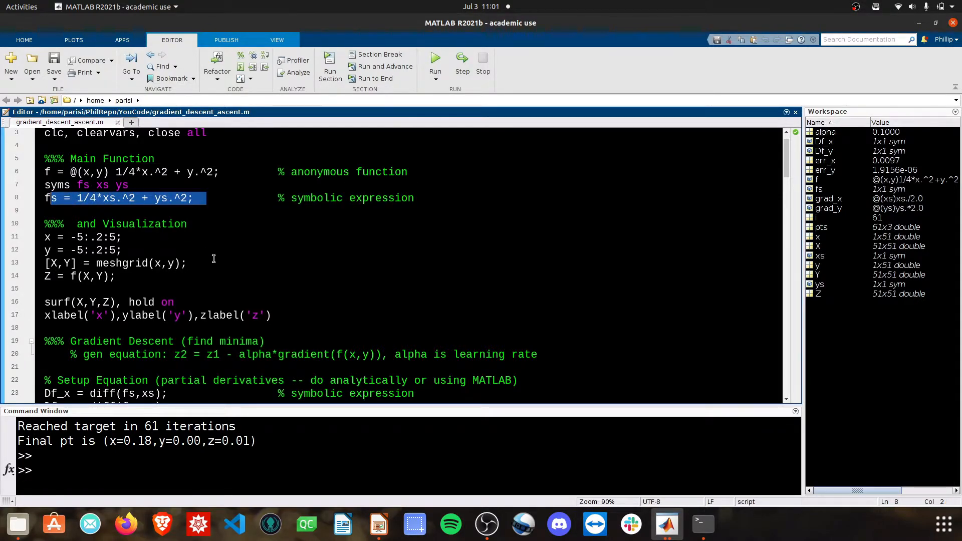
pyautogui.scroll(-3)
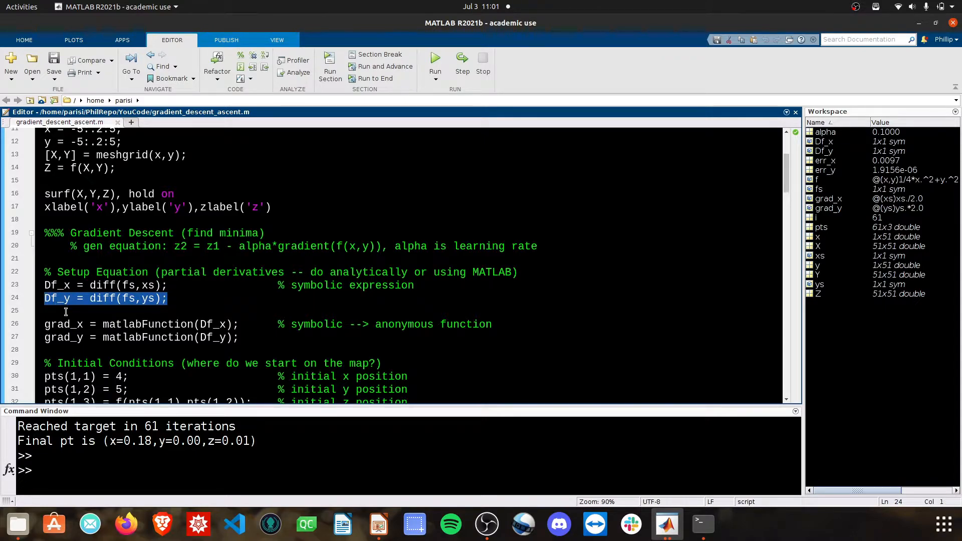
pyautogui.click(59, 299)
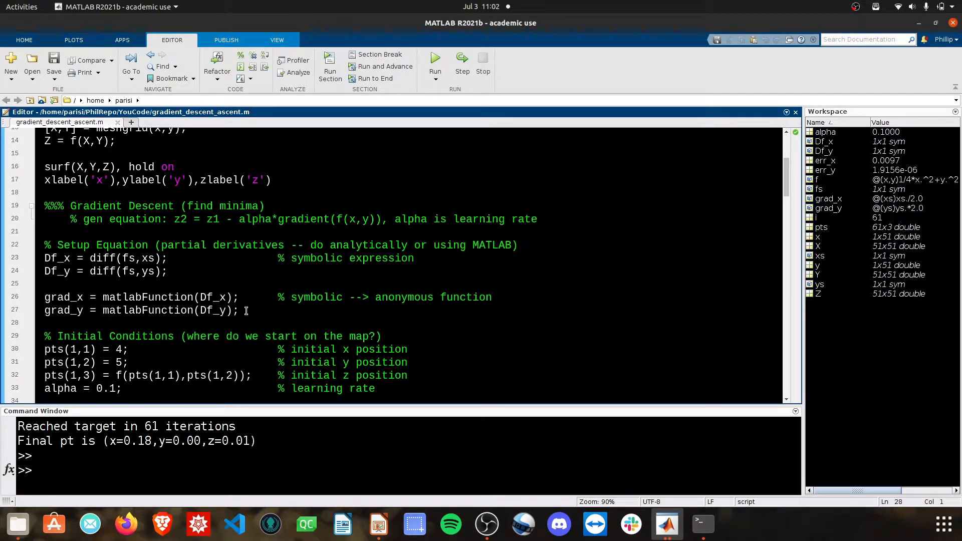
pyautogui.scroll(-3)
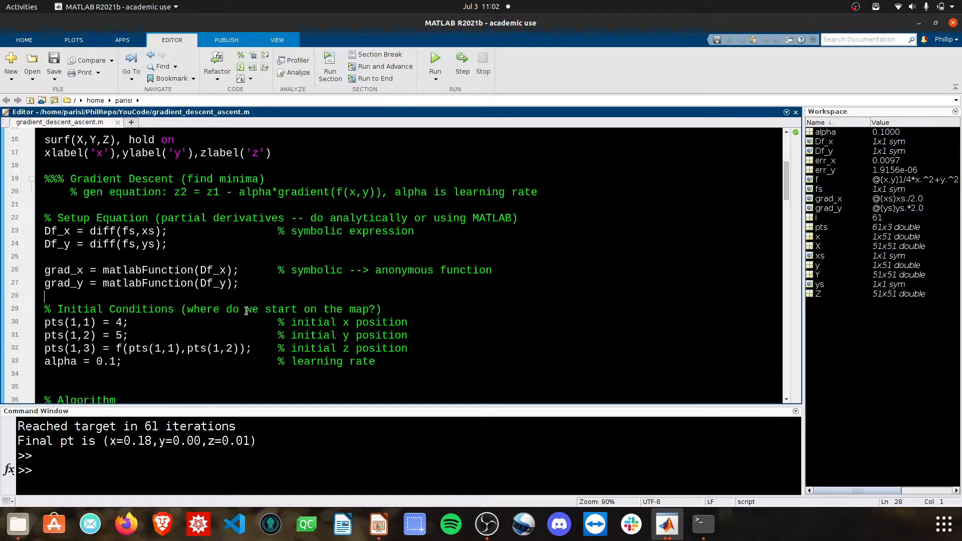
pyautogui.doubleClick(64, 270)
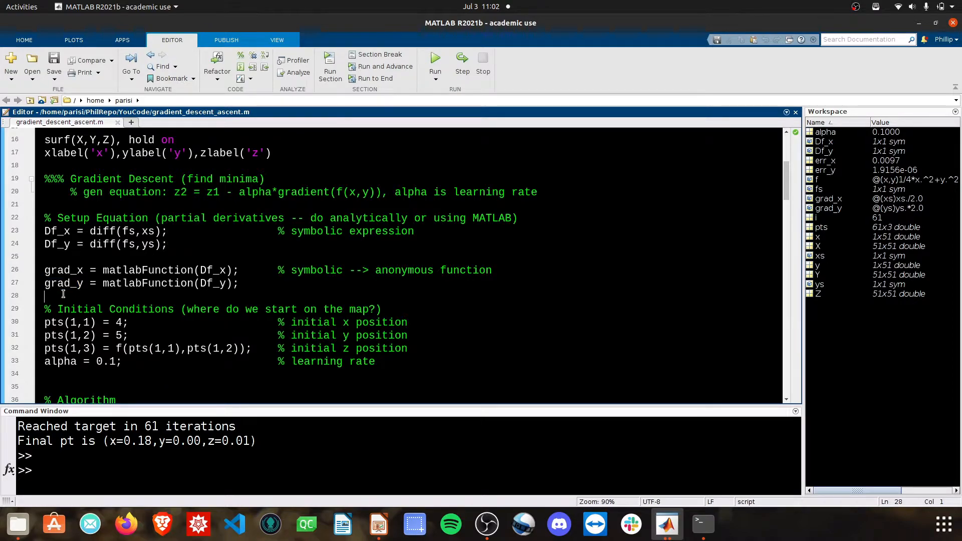
pyautogui.scroll(-3)
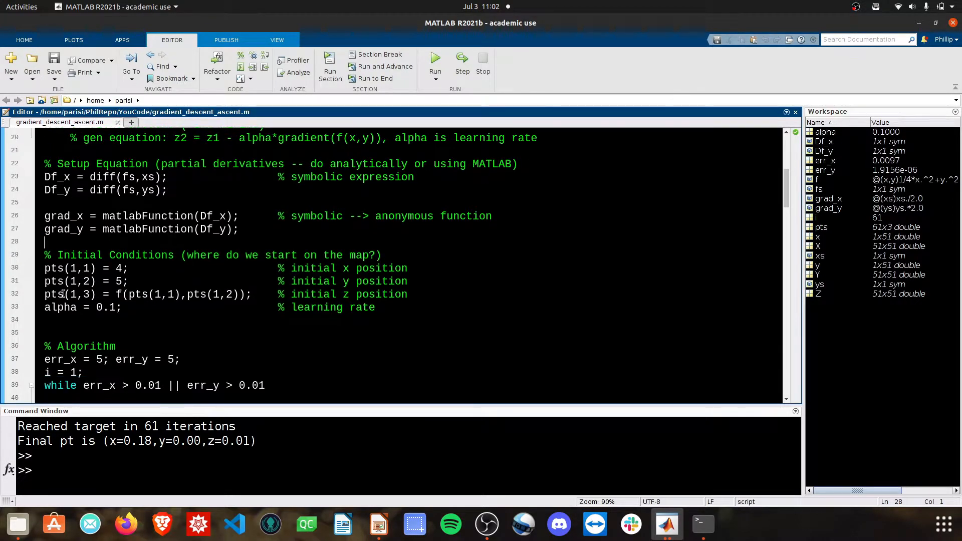
pyautogui.scroll(-3)
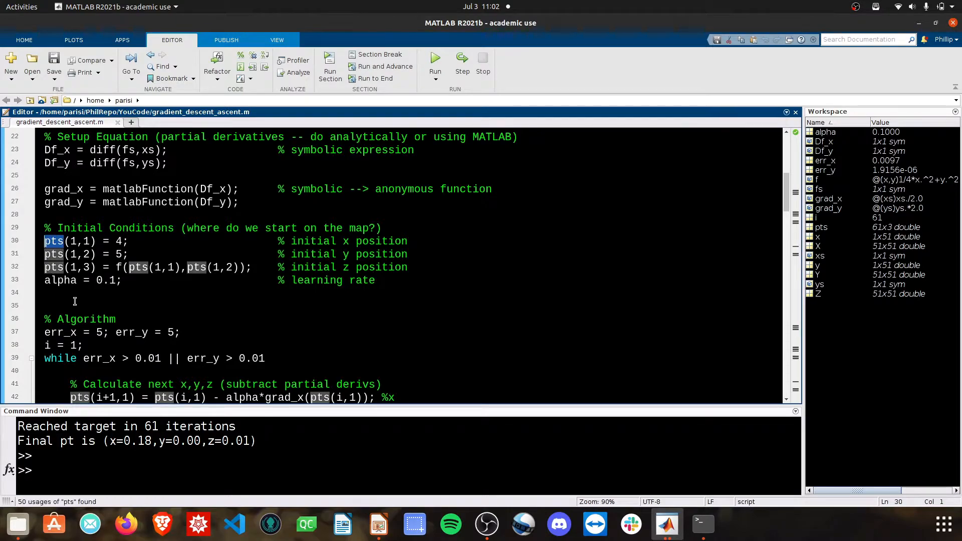
pyautogui.click(86, 292)
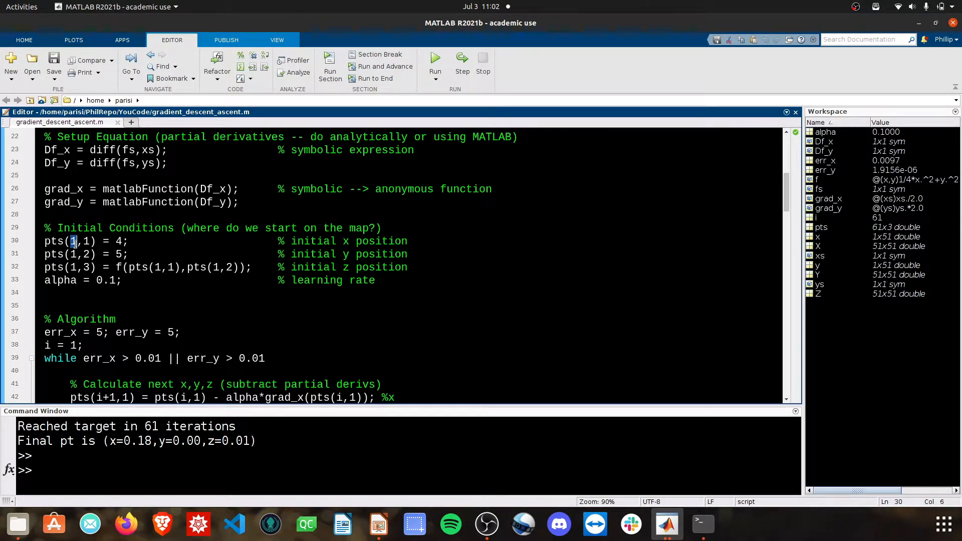
pyautogui.click(83, 254)
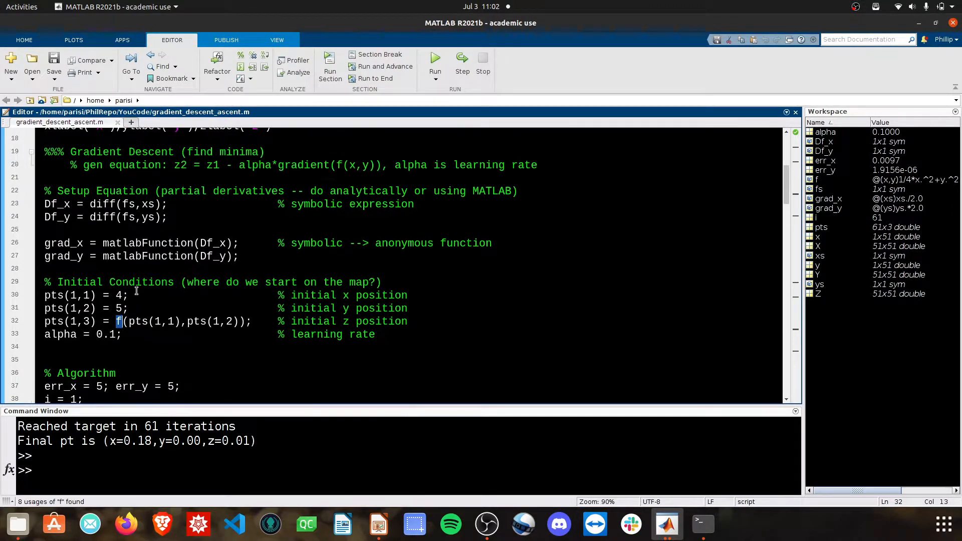
pyautogui.scroll(3)
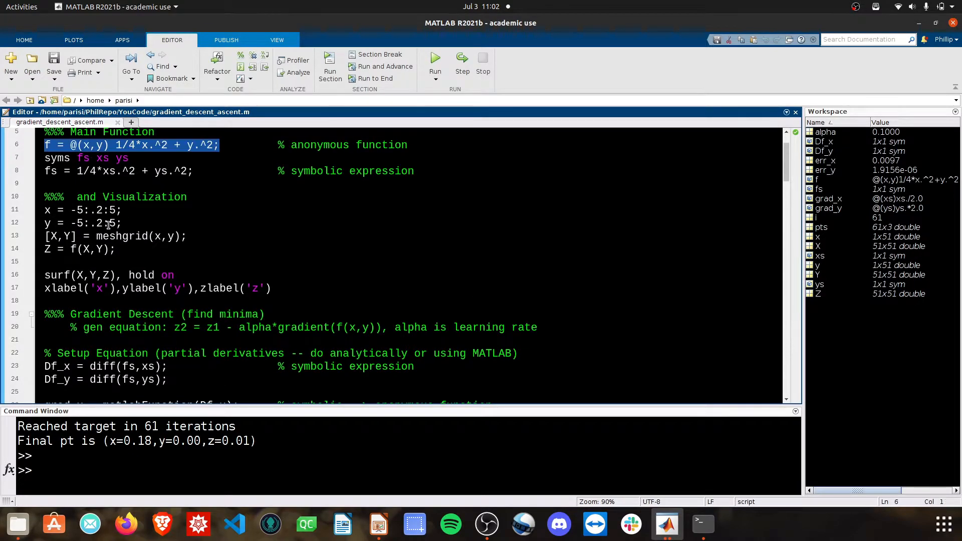
pyautogui.scroll(-3)
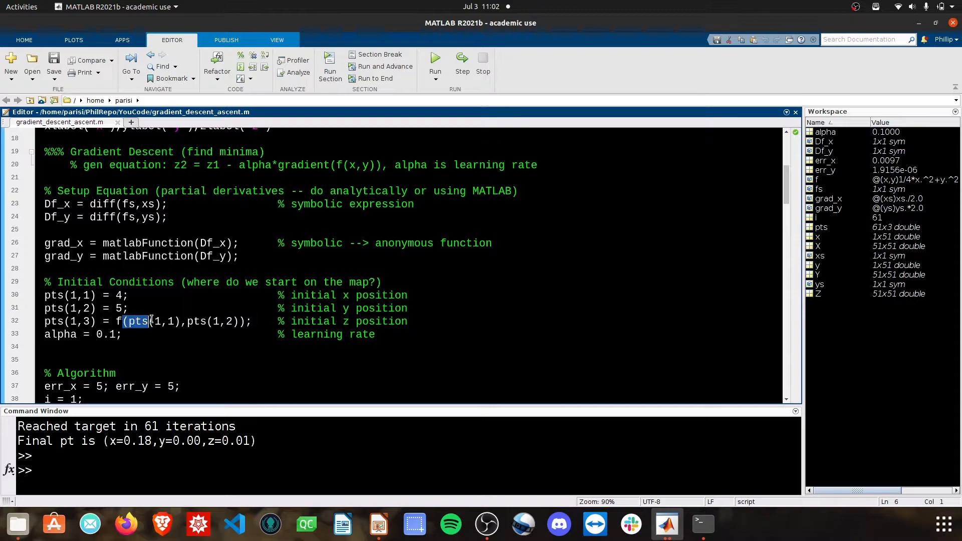
pyautogui.click(155, 358)
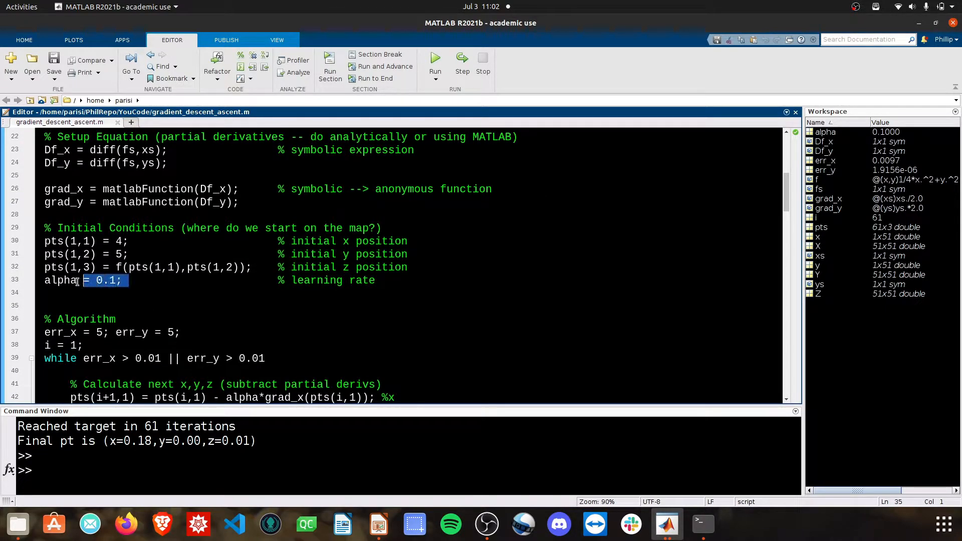
pyautogui.click(69, 292)
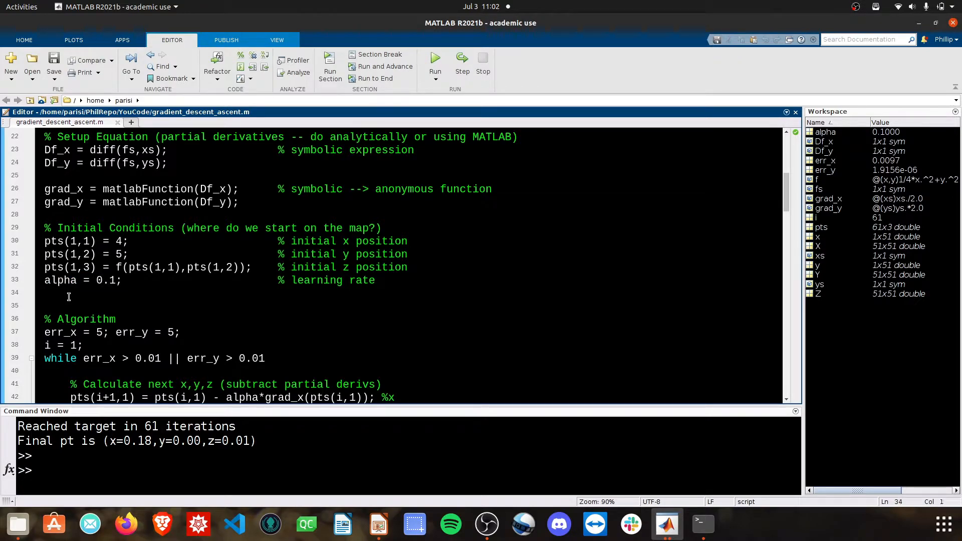
pyautogui.click(46, 293)
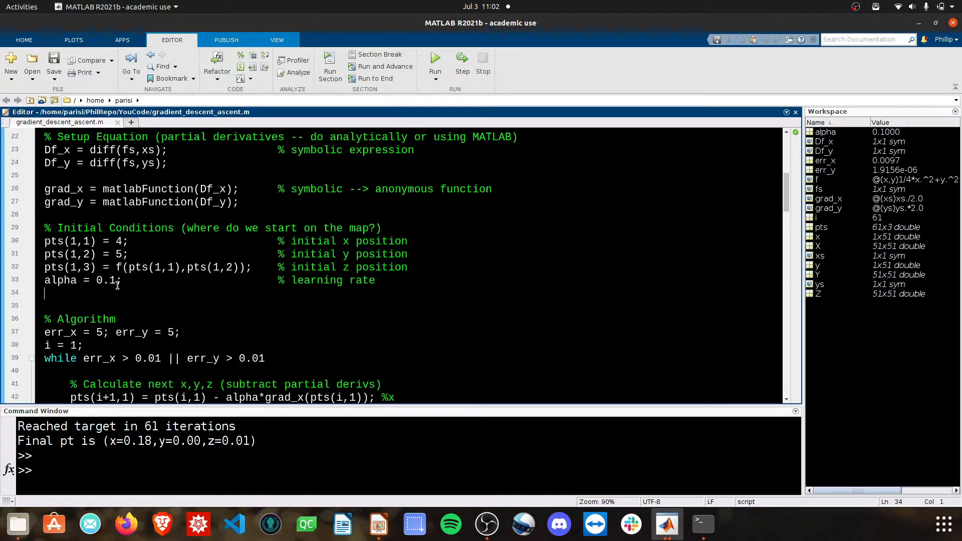
pyautogui.click(87, 301)
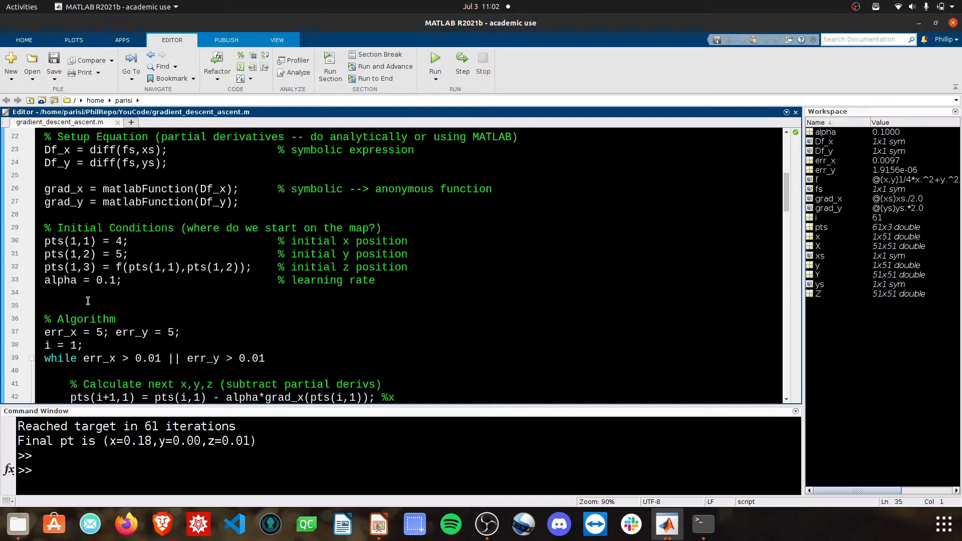
# Step: Review the while loop, then bring Figure 1 with the red descent path to the front
pyautogui.scroll(-3)
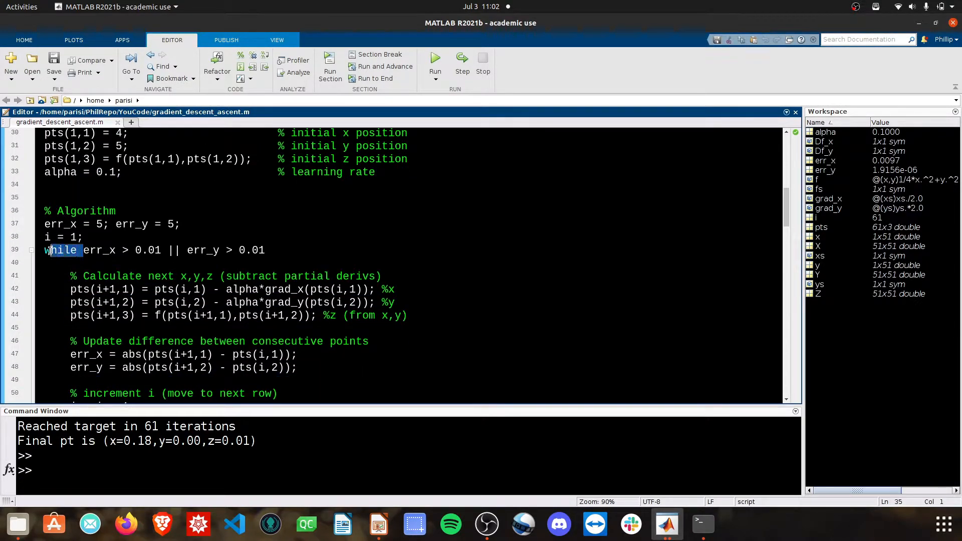
pyautogui.click(67, 263)
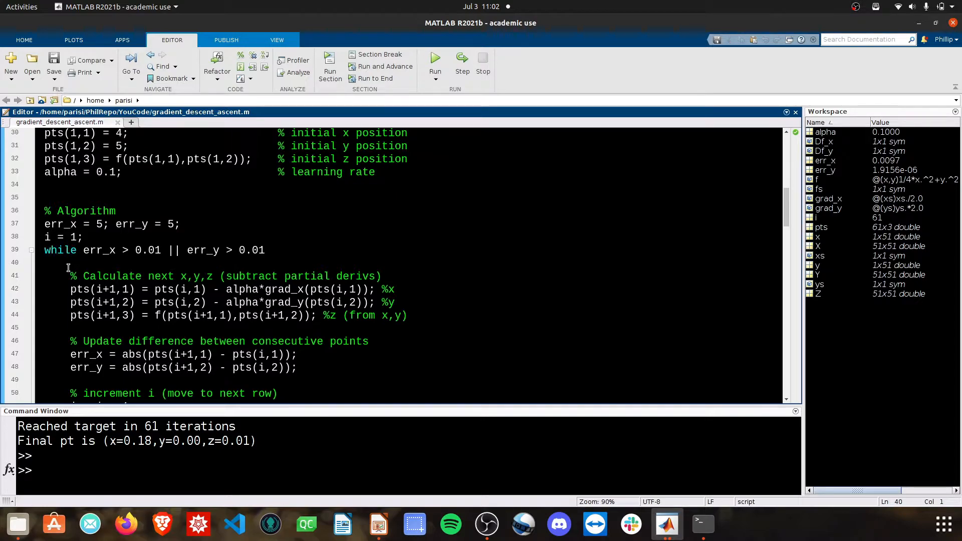
pyautogui.click(46, 263)
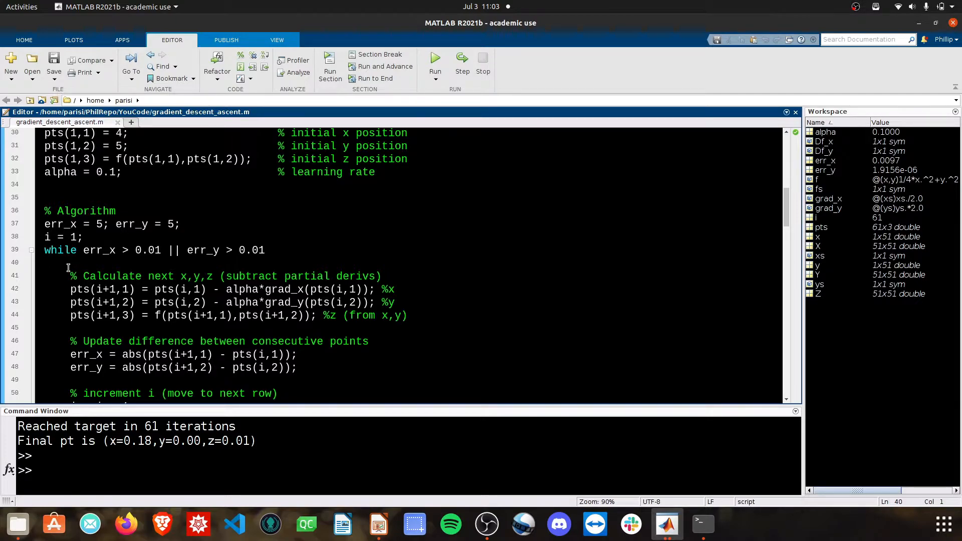
pyautogui.click(46, 262)
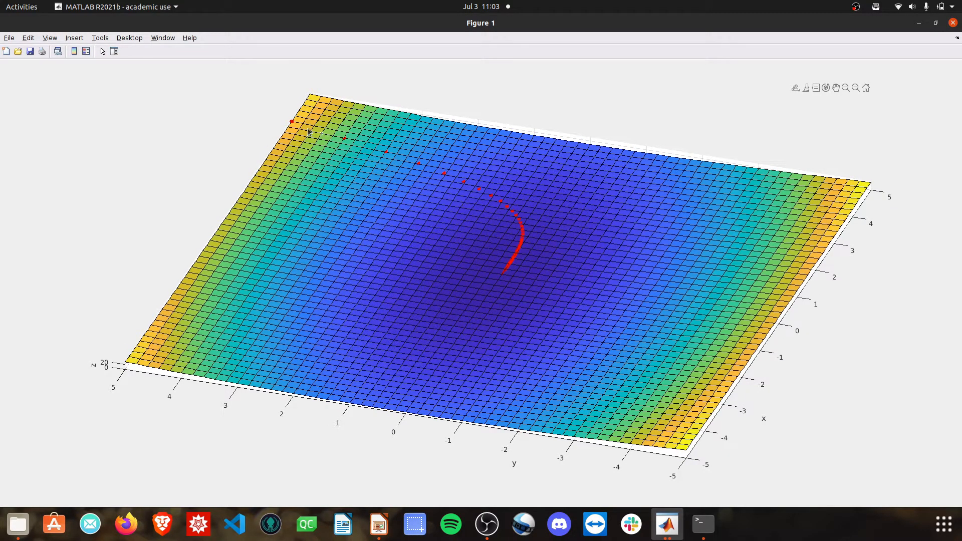
pyautogui.moveTo(332, 141)
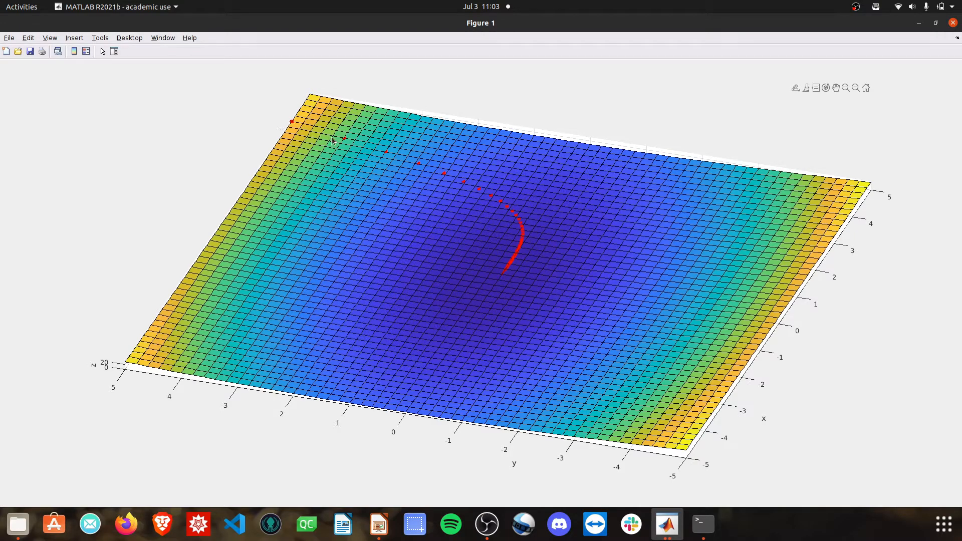
pyautogui.moveTo(342, 144)
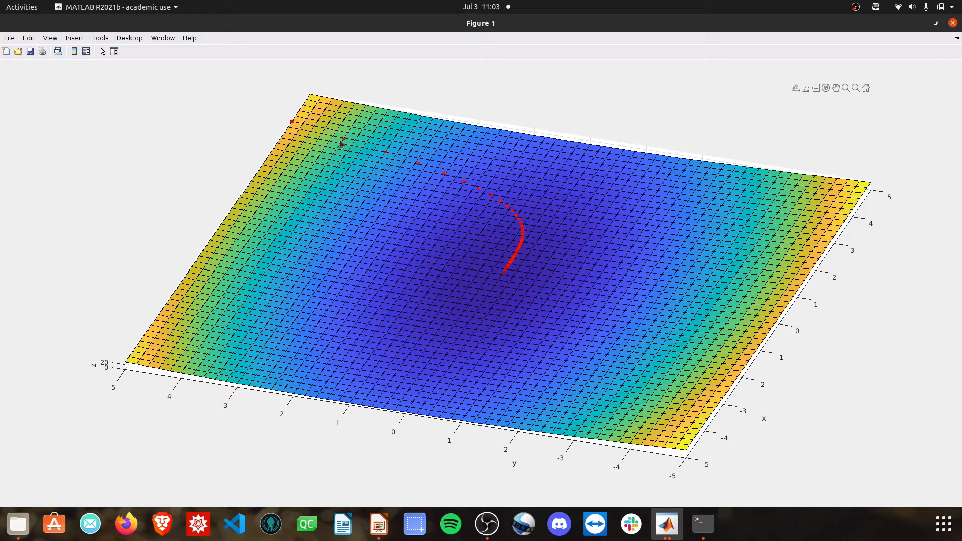
pyautogui.moveTo(494, 200)
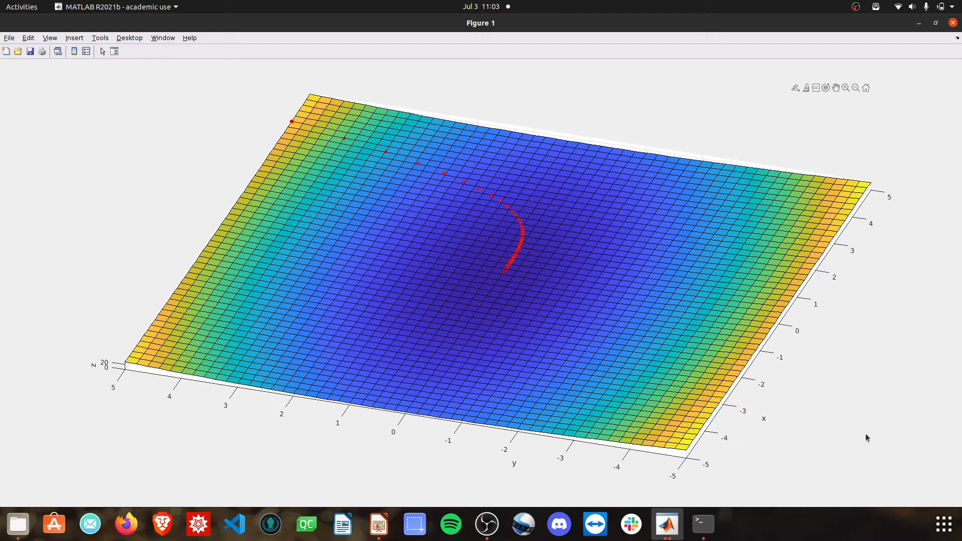
# Step: Return to the Editor and walk through the x, y, z update lines inside the while loop
pyautogui.click(666, 524)
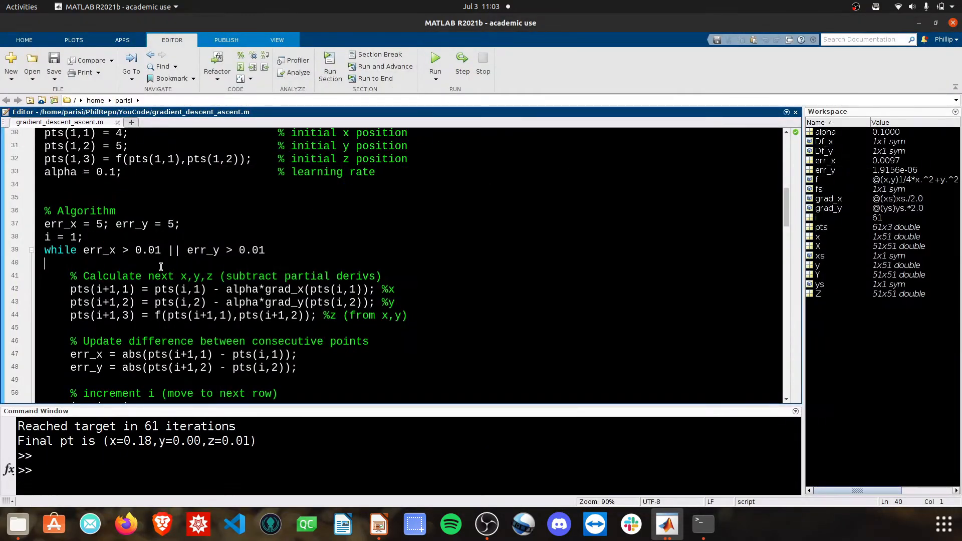
pyautogui.doubleClick(147, 250)
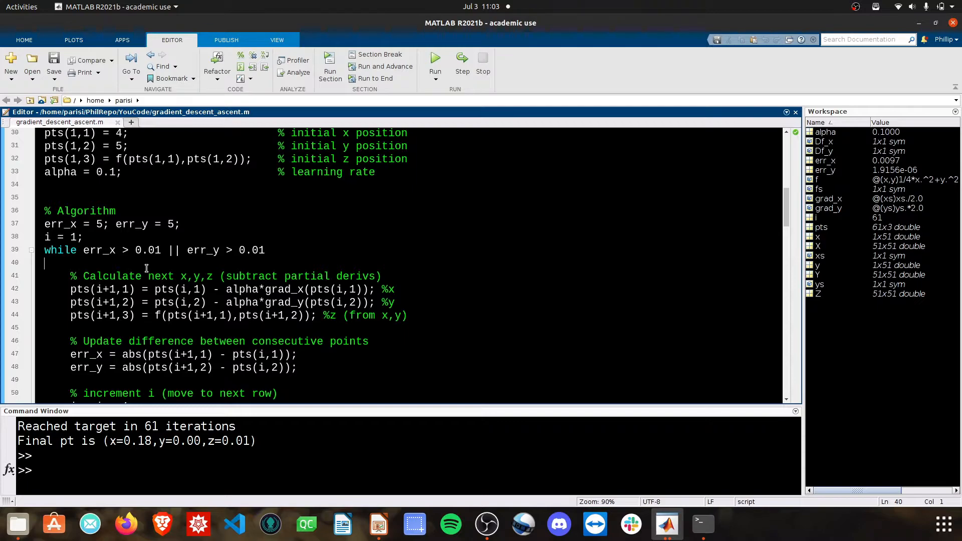
pyautogui.scroll(-3)
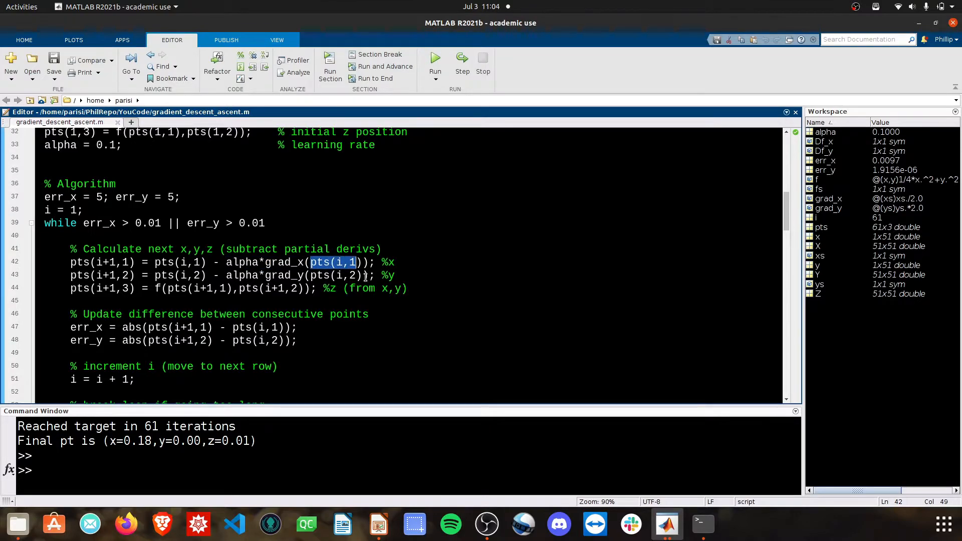
pyautogui.moveTo(396, 304)
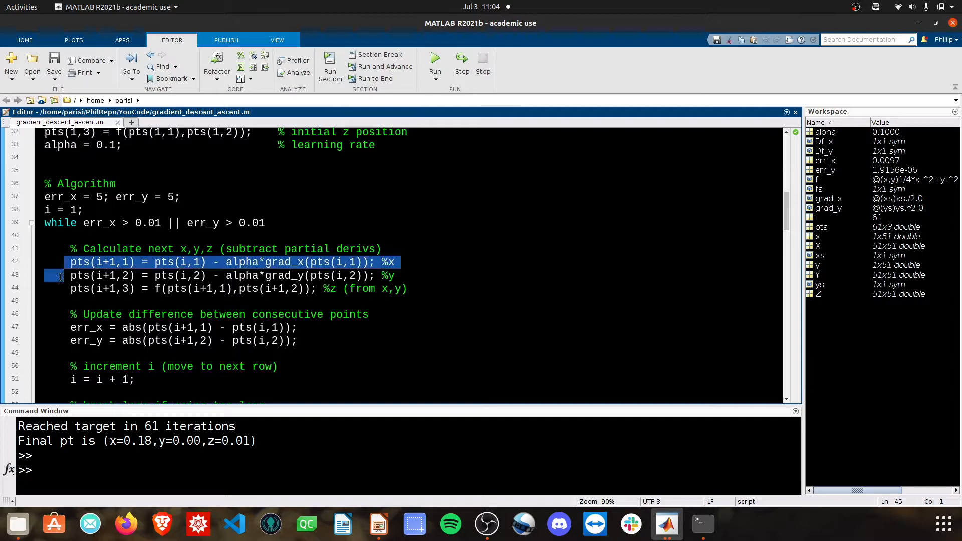
pyautogui.click(70, 300)
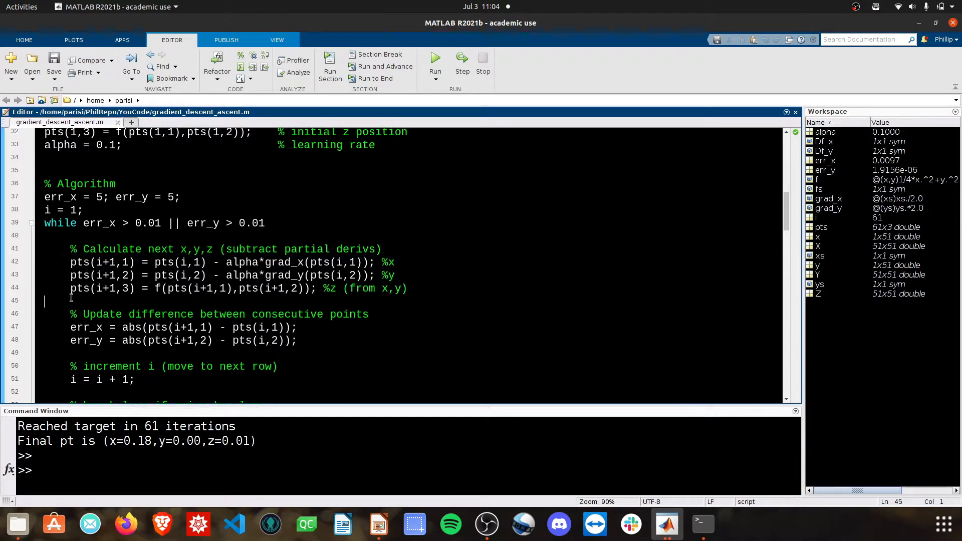
pyautogui.scroll(-3)
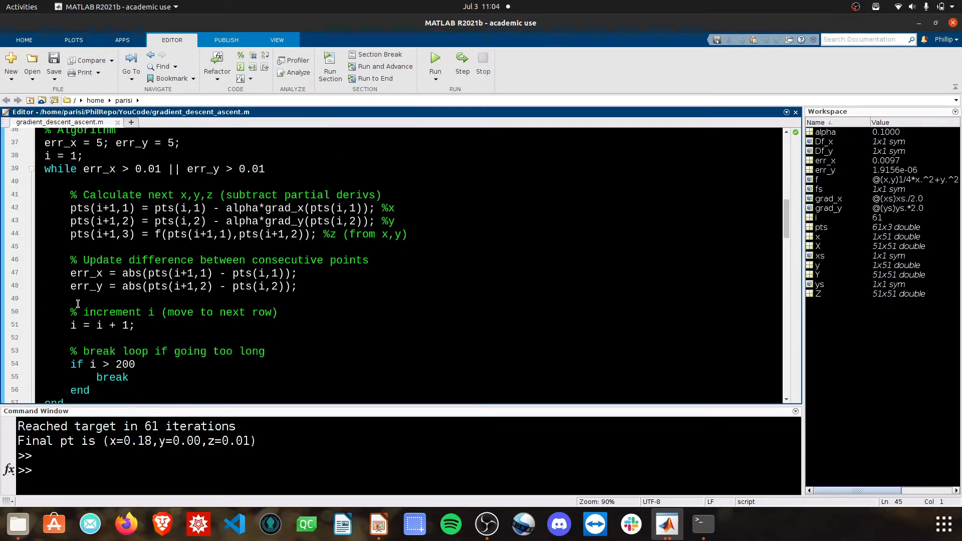
pyautogui.doubleClick(158, 259)
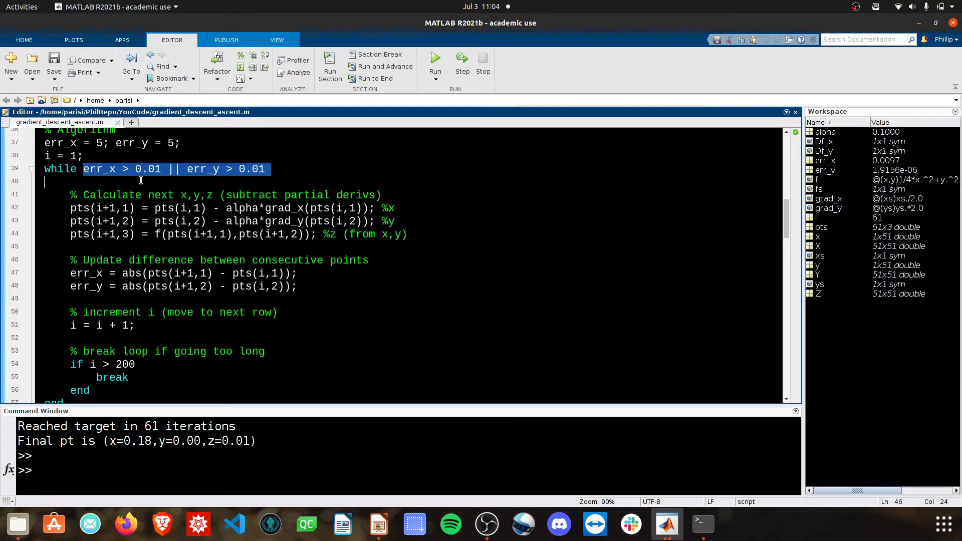
pyautogui.click(121, 278)
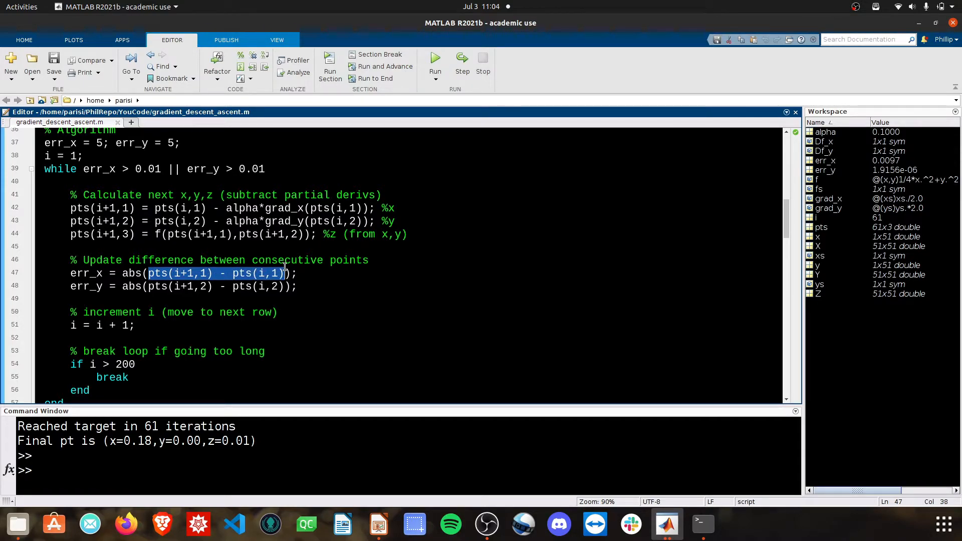
pyautogui.click(299, 286)
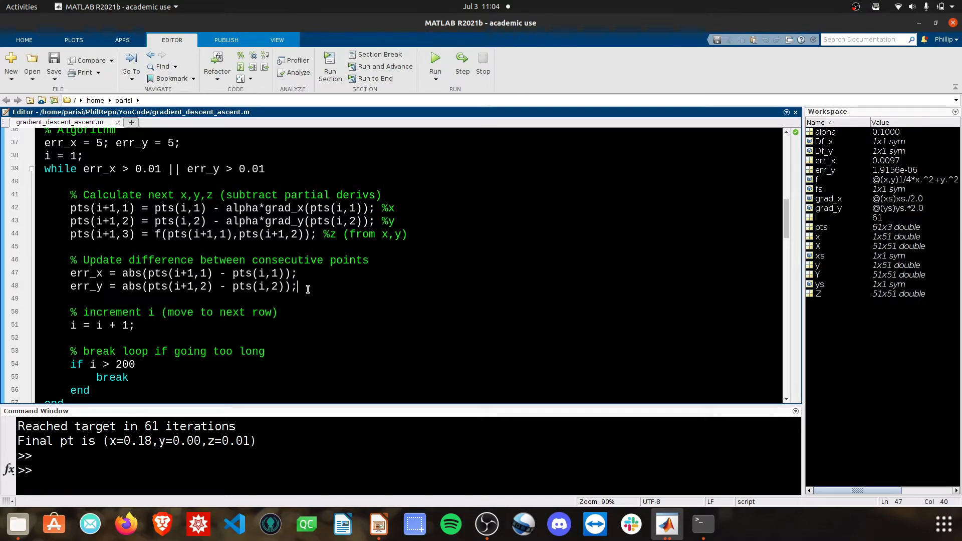
pyautogui.click(160, 326)
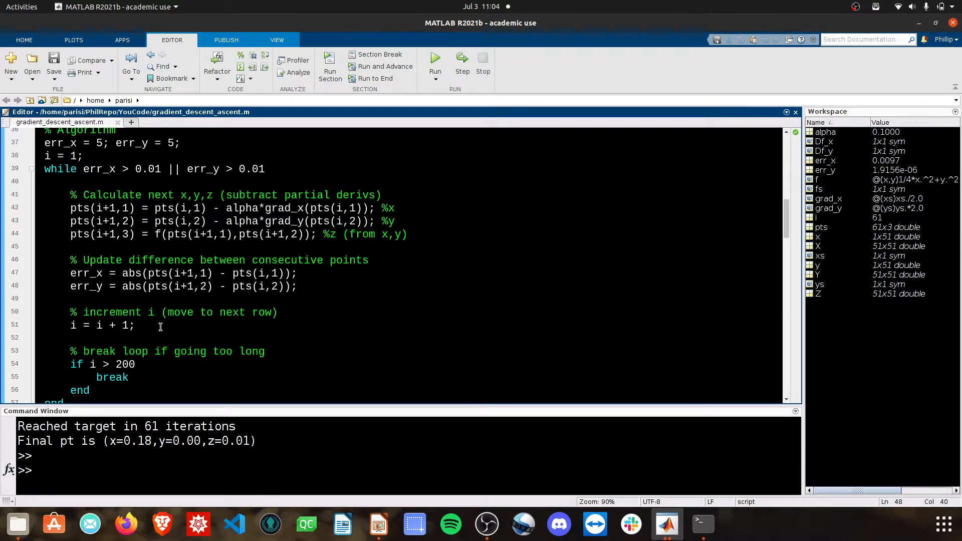
pyautogui.click(137, 325)
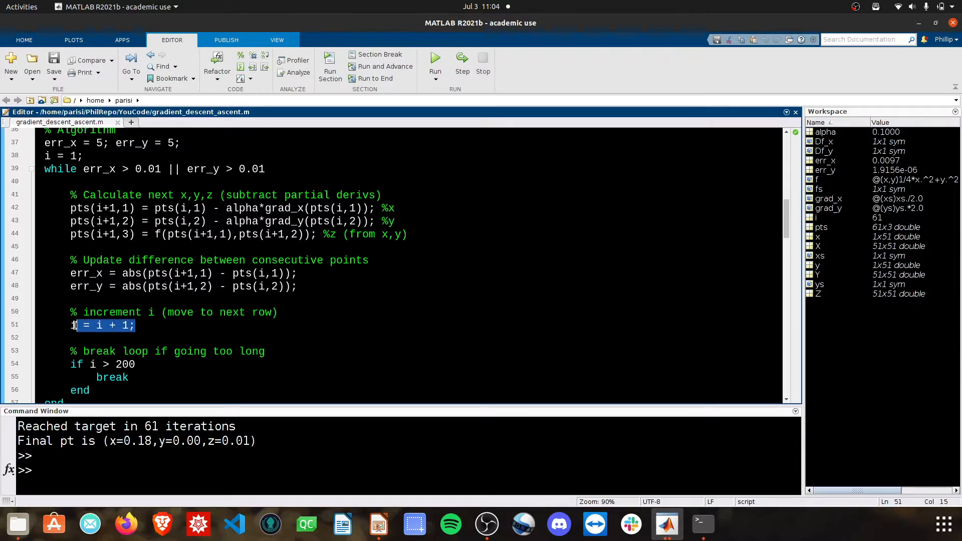
pyautogui.scroll(-3)
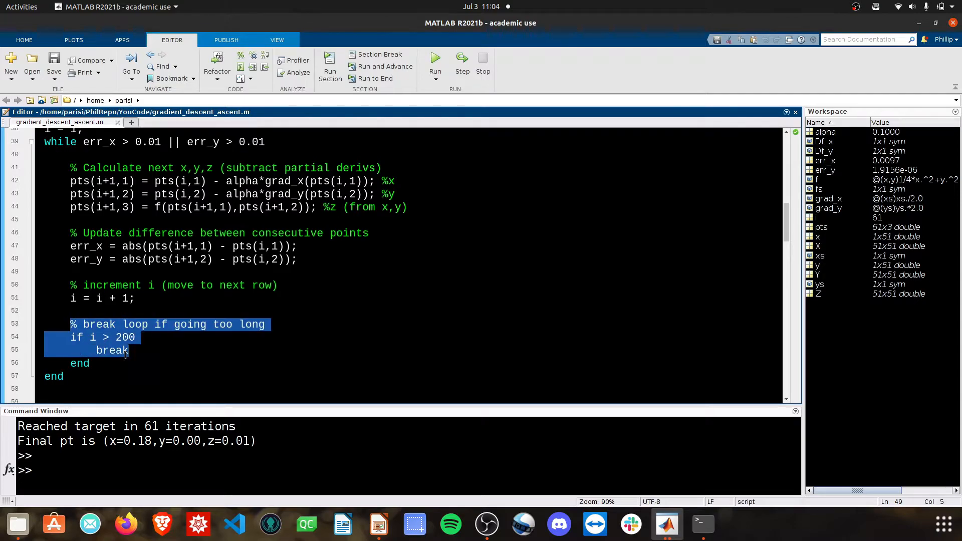
pyautogui.click(116, 310)
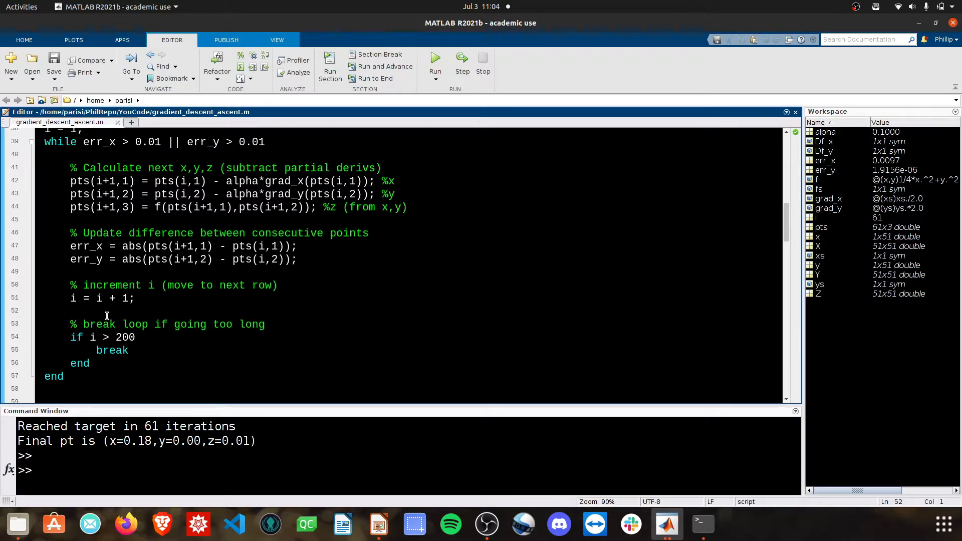
pyautogui.doubleClick(93, 337)
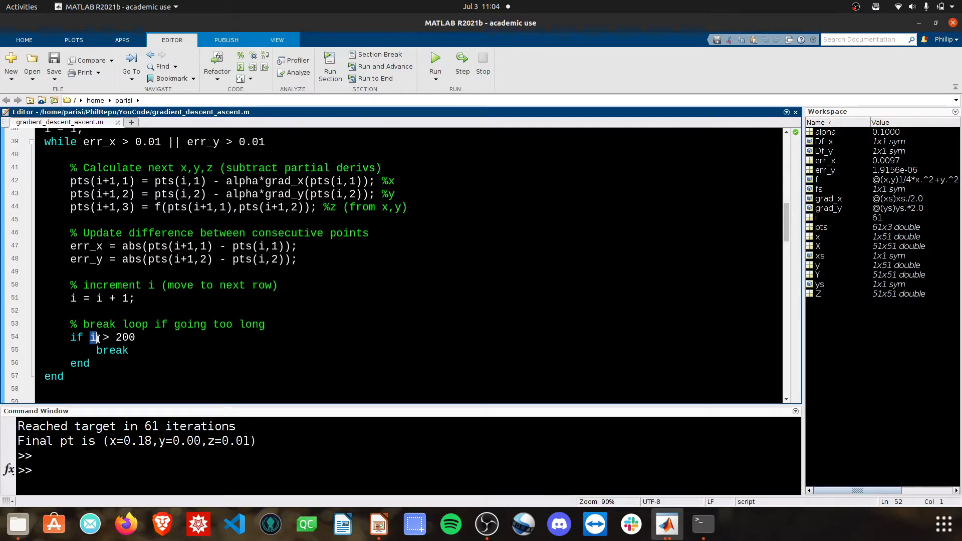
pyautogui.click(129, 350)
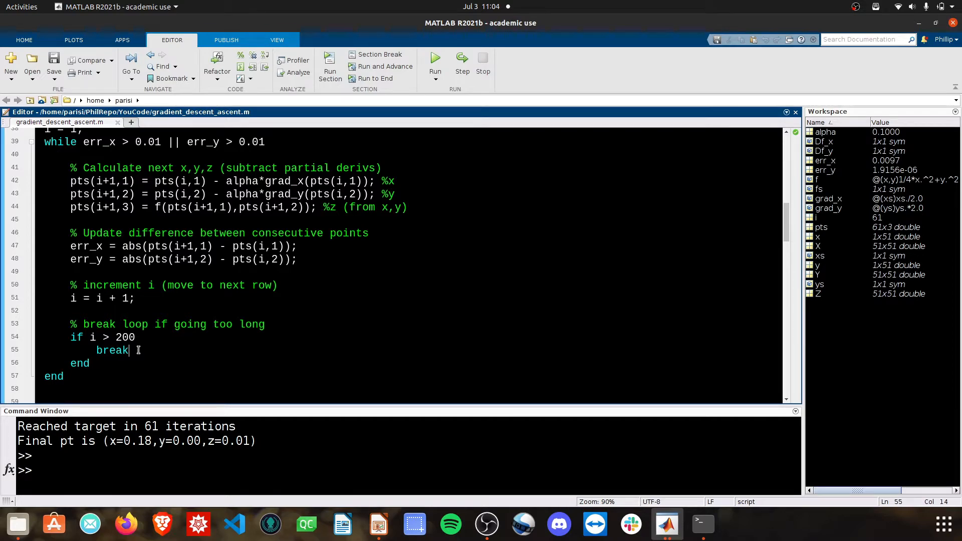
pyautogui.click(121, 337)
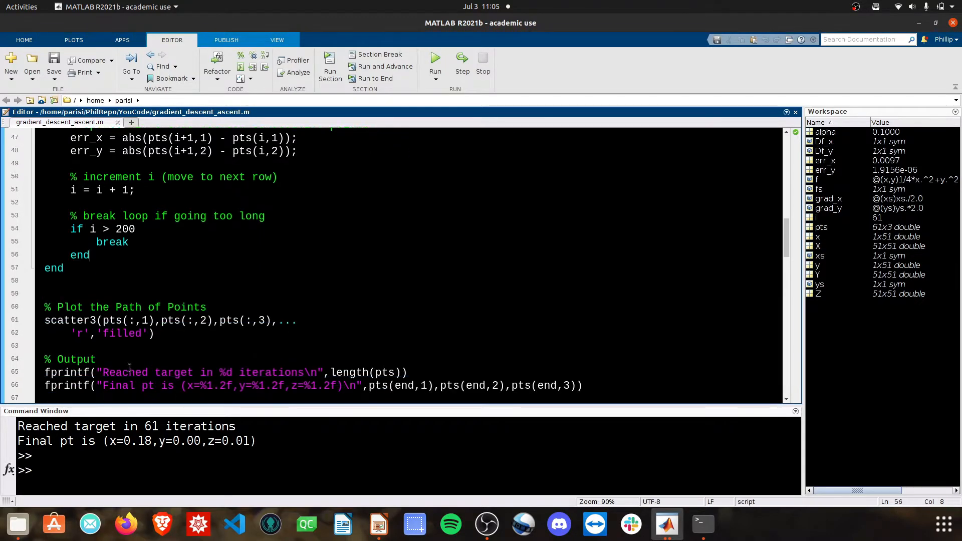
# Step: Review the scatter3 and fprintf lines, then bring the surface plot figure in front of the editor
pyautogui.scroll(-3)
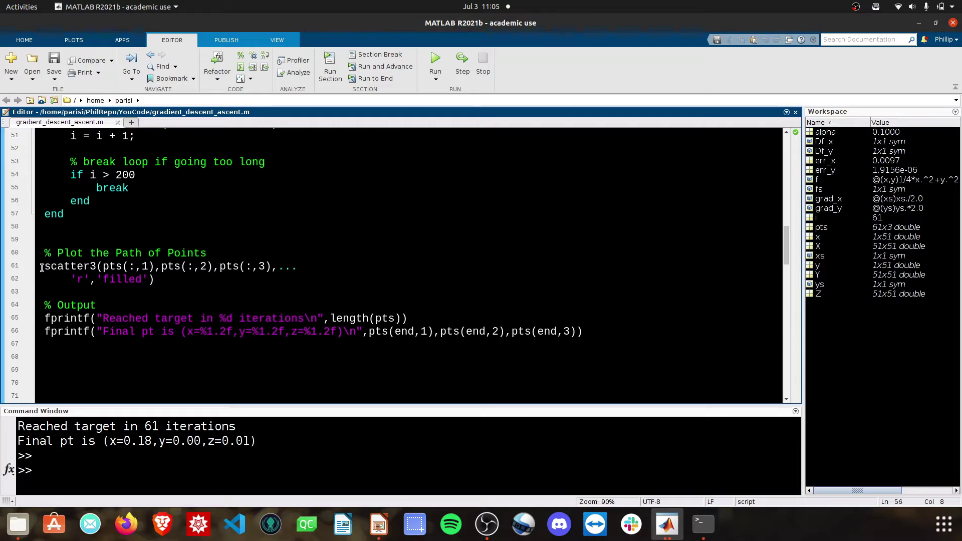
pyautogui.doubleClick(109, 266)
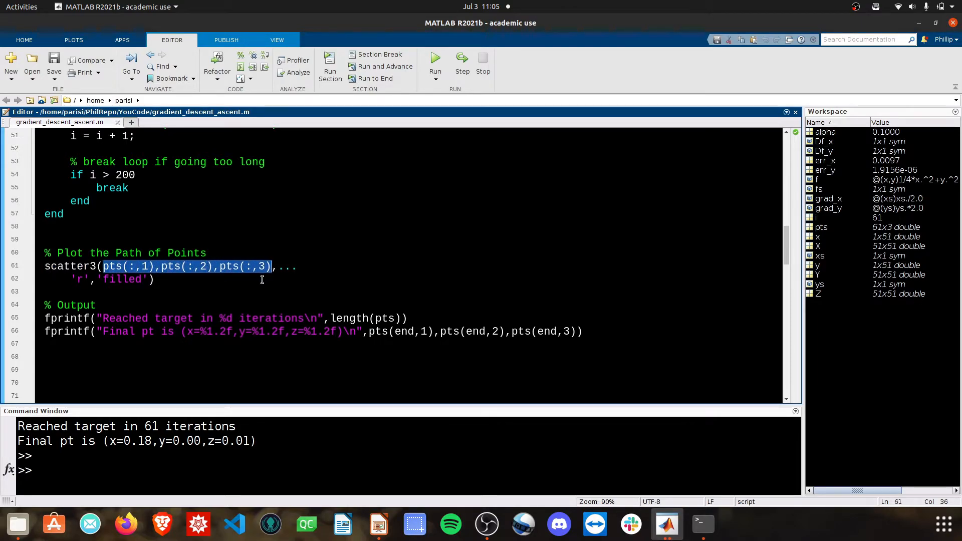
pyautogui.moveTo(665, 525)
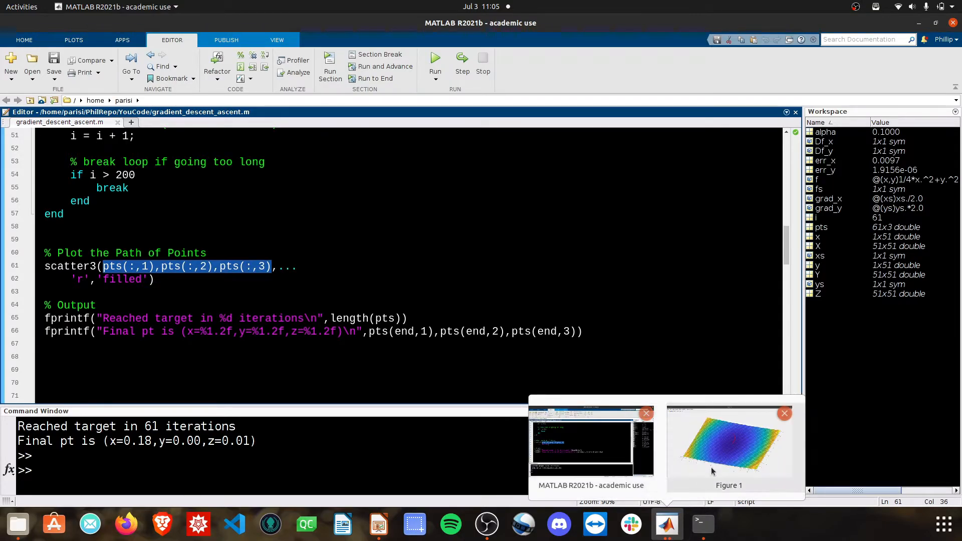
pyautogui.click(729, 445)
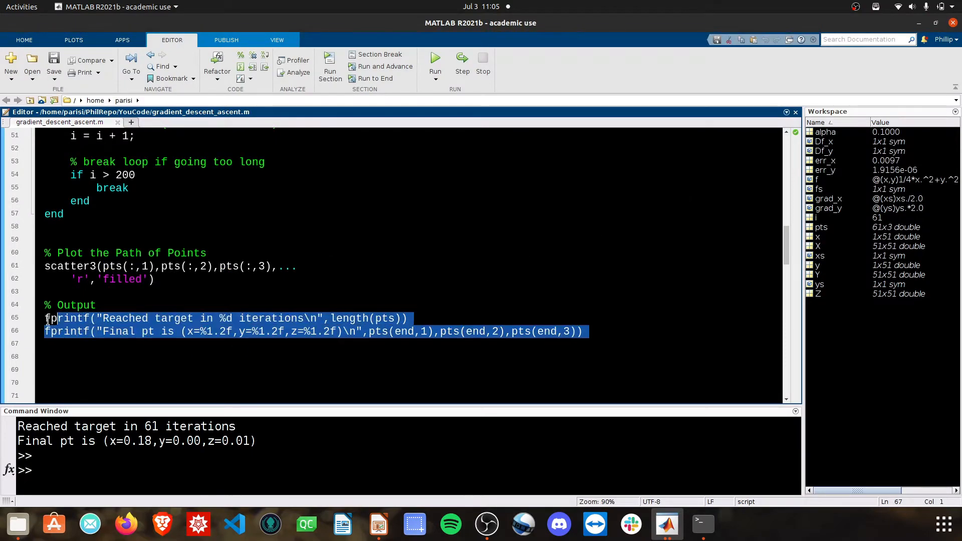
pyautogui.click(104, 426)
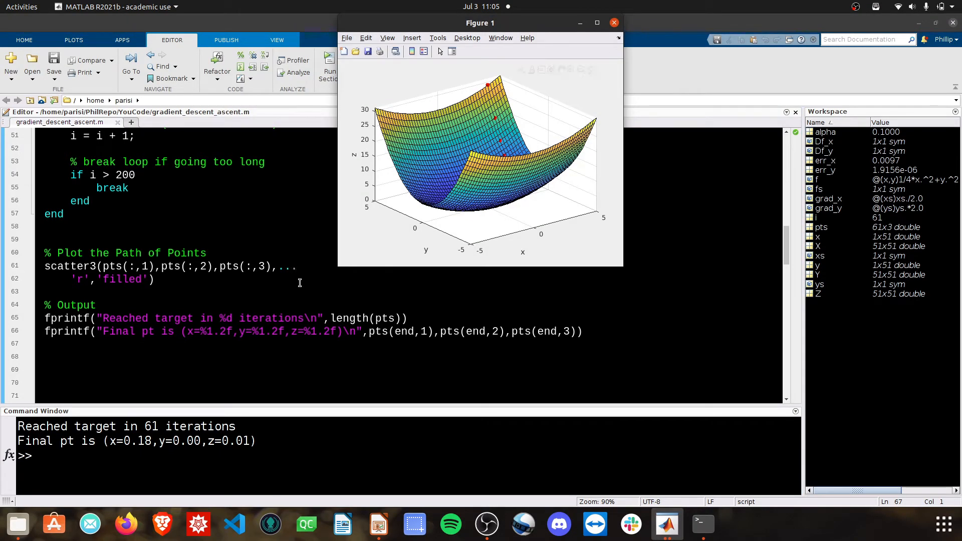
pyautogui.moveTo(211, 301)
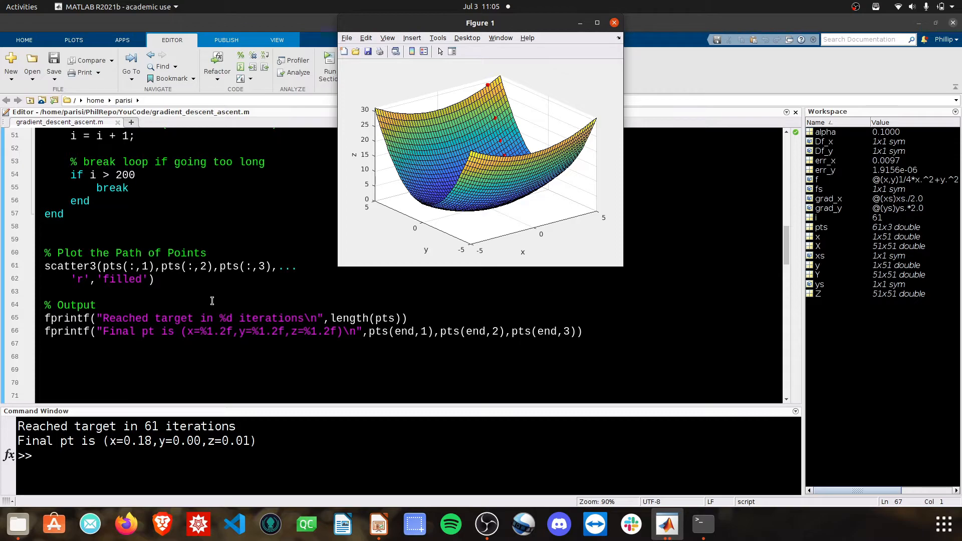
# Step: Raise alpha to 0.5 on line 33, rerun to reach the target in 19 iterations, and maximize Figure 1
pyautogui.click(614, 23)
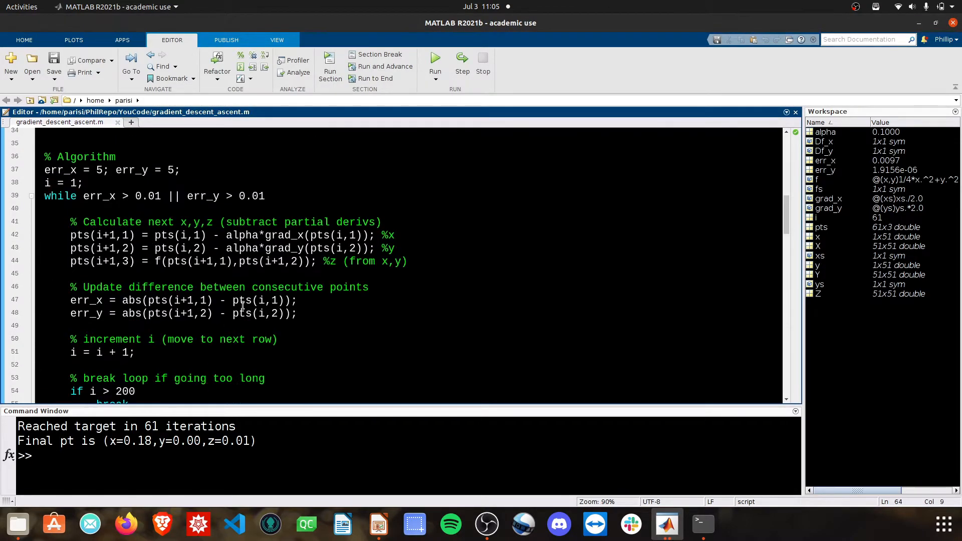
pyautogui.scroll(3)
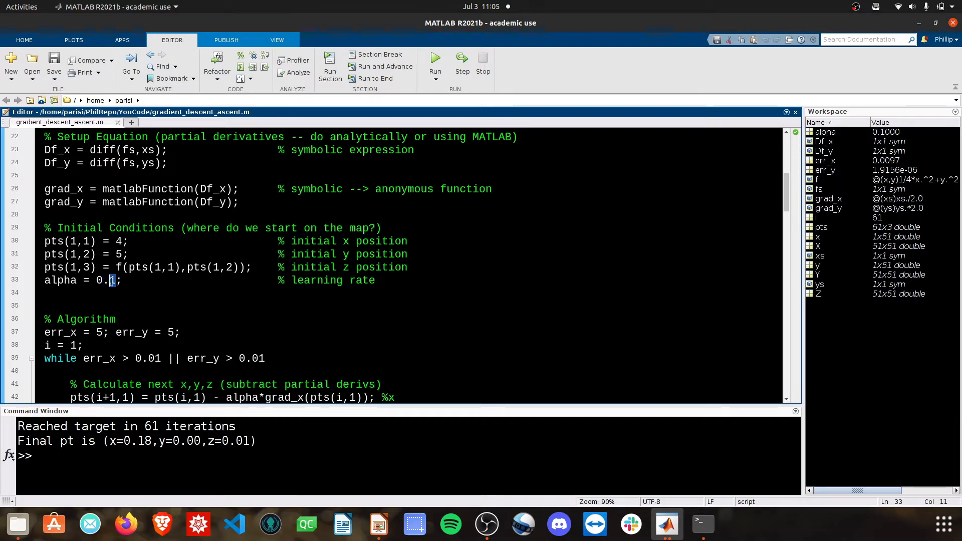
pyautogui.write('5')
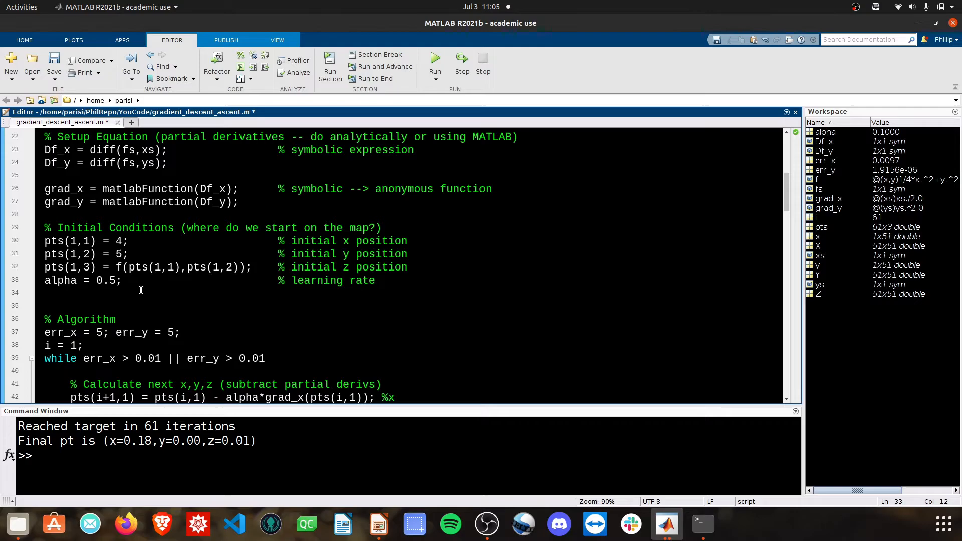
pyautogui.click(434, 64)
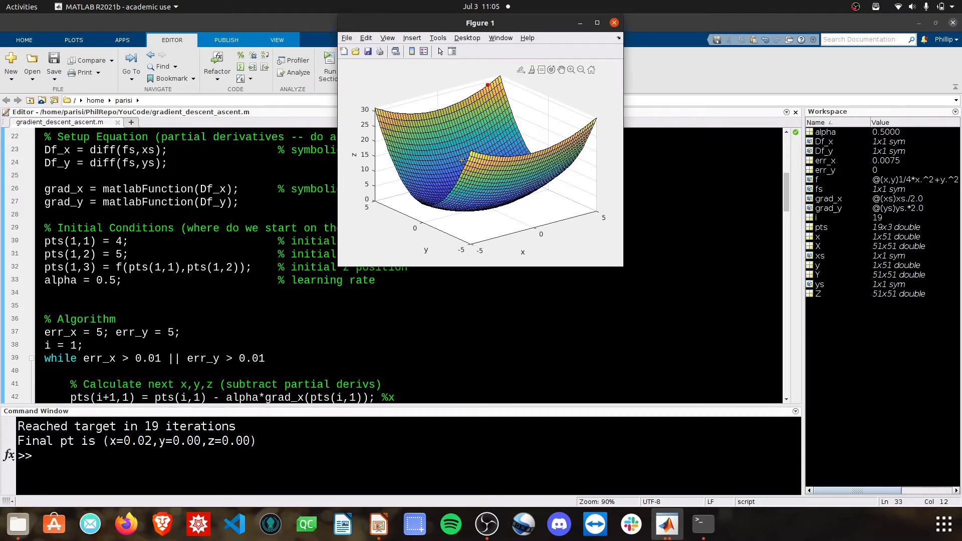
pyautogui.click(596, 23)
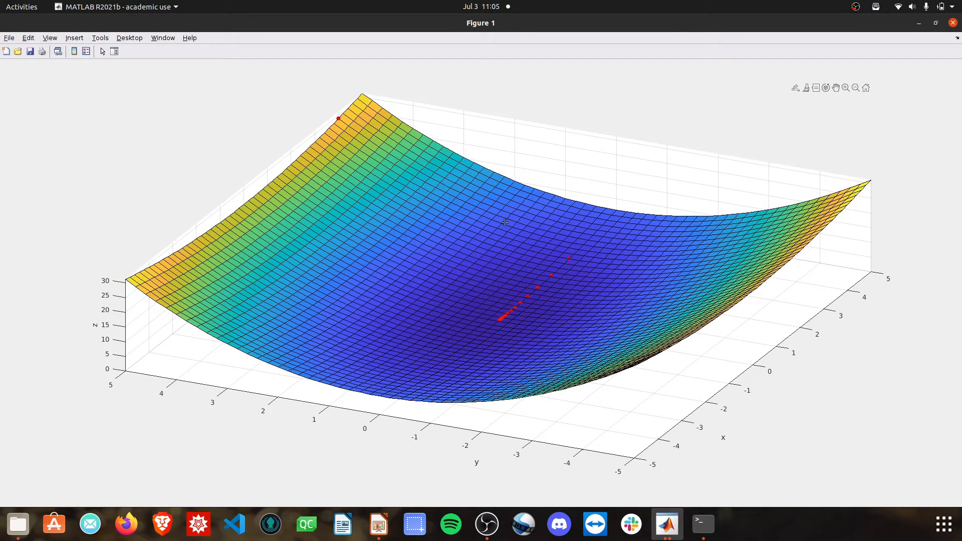
pyautogui.moveTo(497, 321)
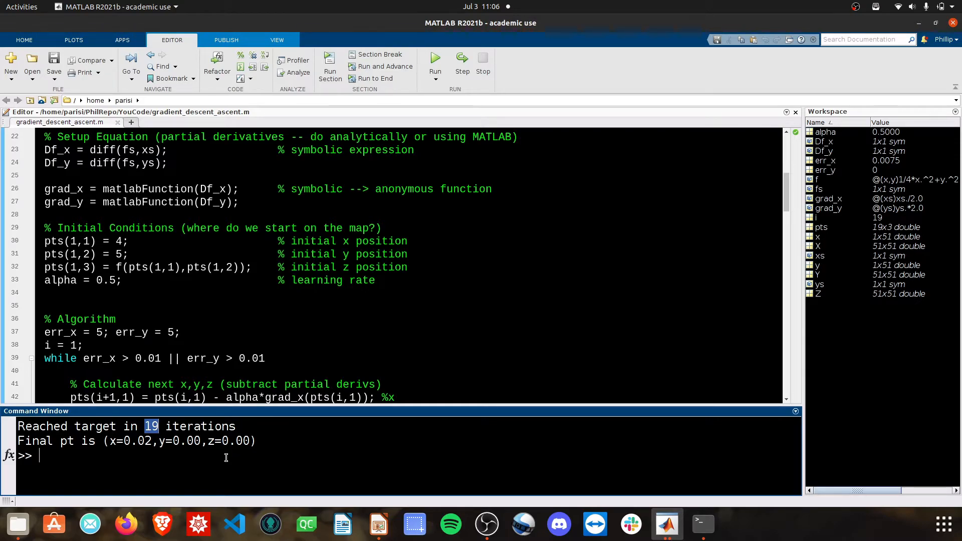
pyautogui.moveTo(132, 284)
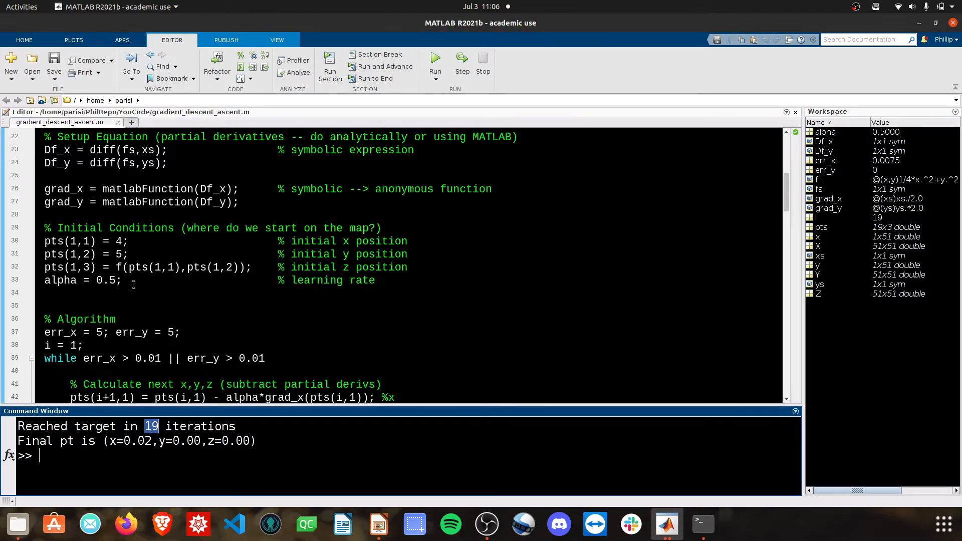
# Step: Set alpha to 0.75 and rerun, reaching the target in 13 iterations along a zigzag path
pyautogui.click(66, 305)
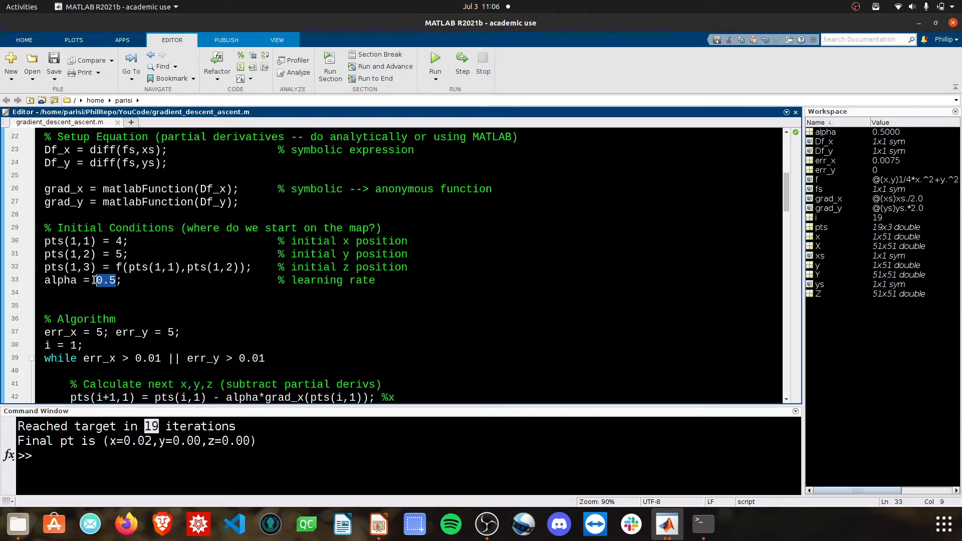
pyautogui.write('0.75')
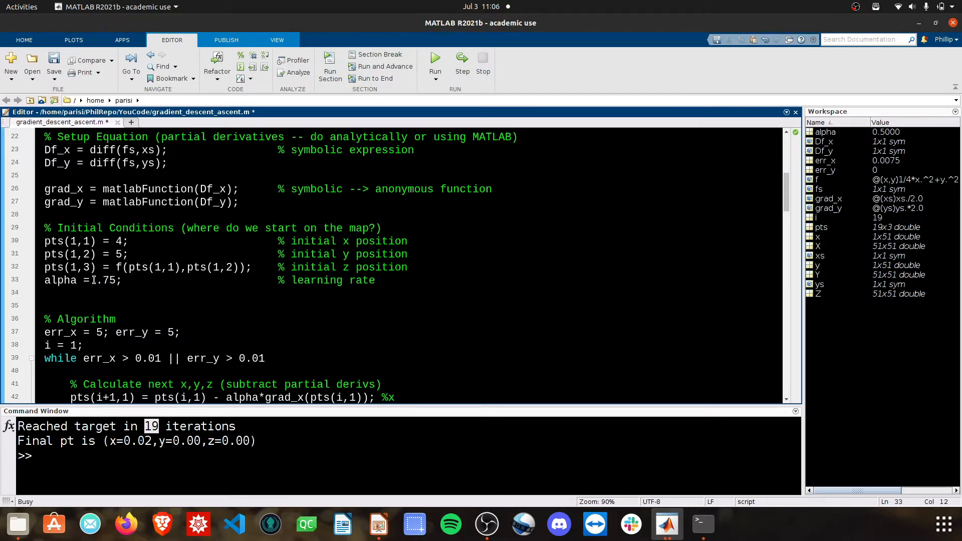
pyautogui.click(434, 61)
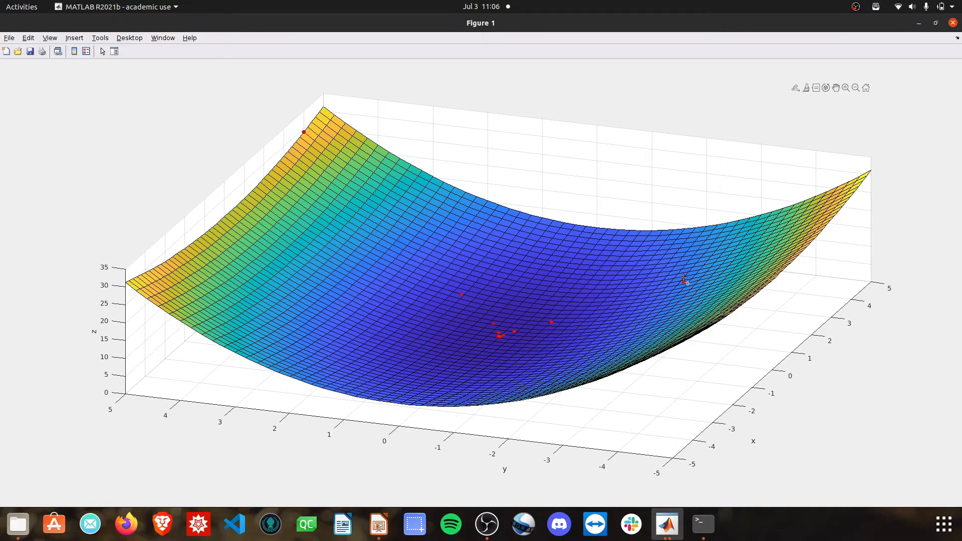
pyautogui.moveTo(454, 290)
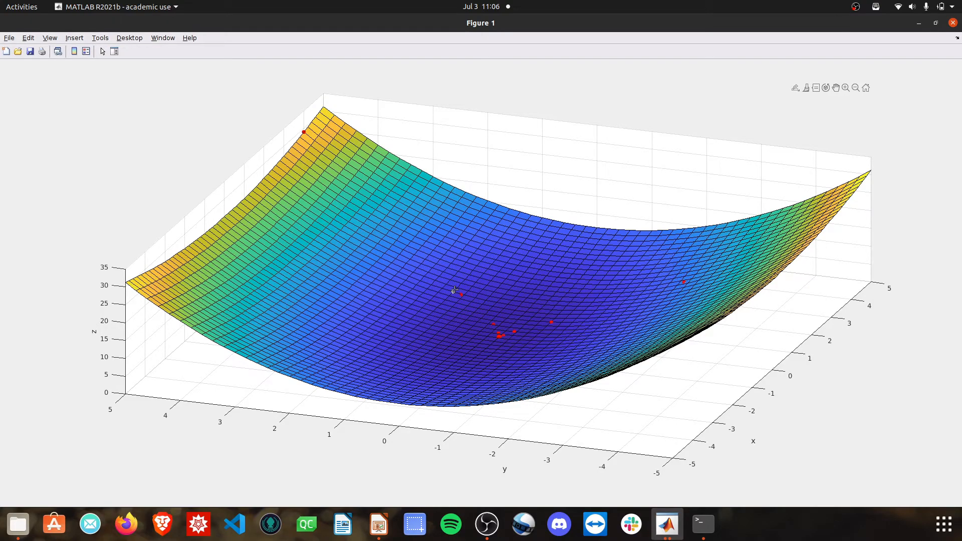
pyautogui.moveTo(509, 341)
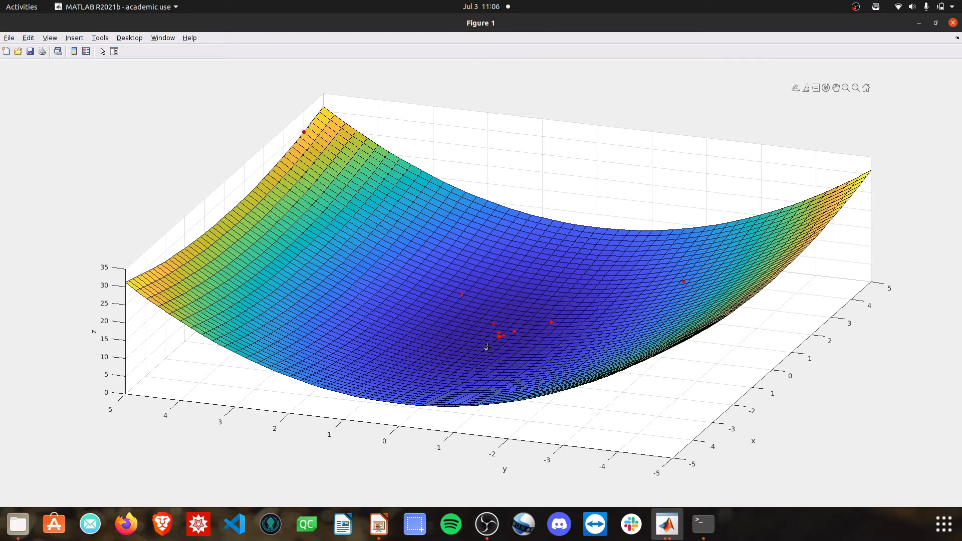
pyautogui.moveTo(483, 346)
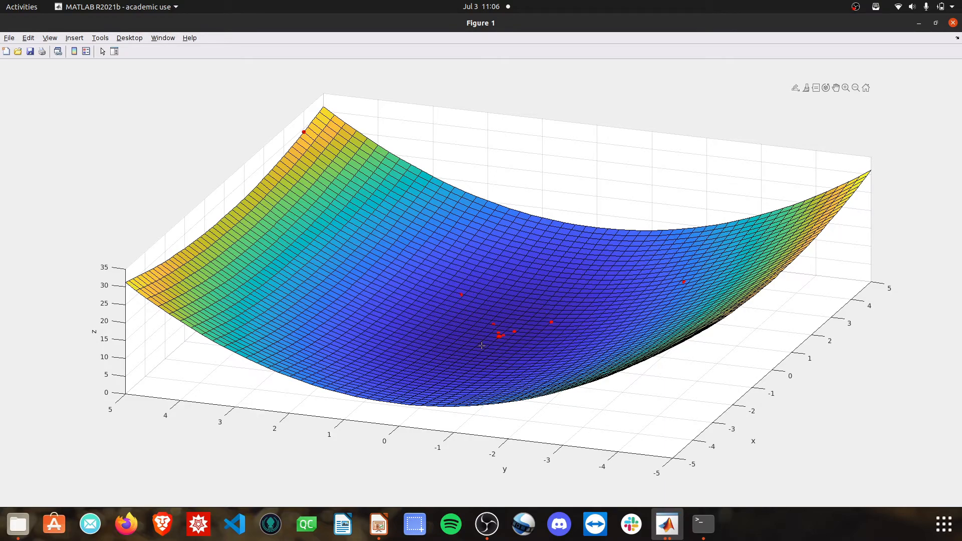
pyautogui.moveTo(675, 304)
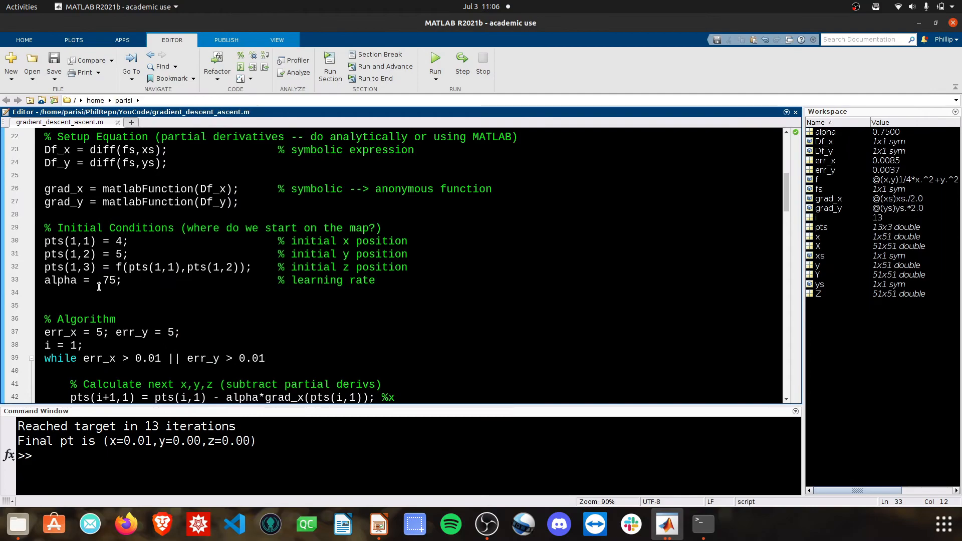
# Step: Set alpha to 1 and rerun, hitting the 201-iteration limit stuck at x=0.00, y=5.00, z=25.00
pyautogui.doubleClick(106, 280)
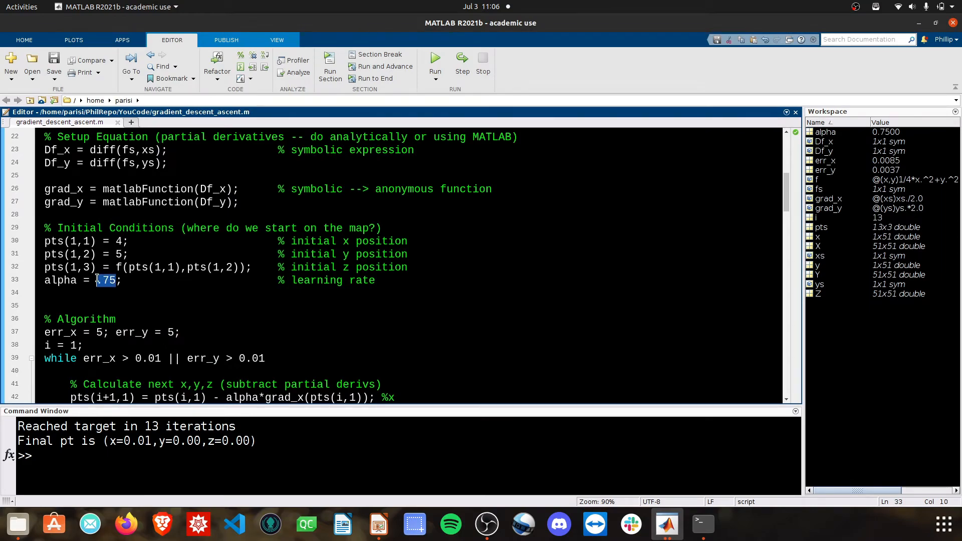
pyautogui.click(434, 65)
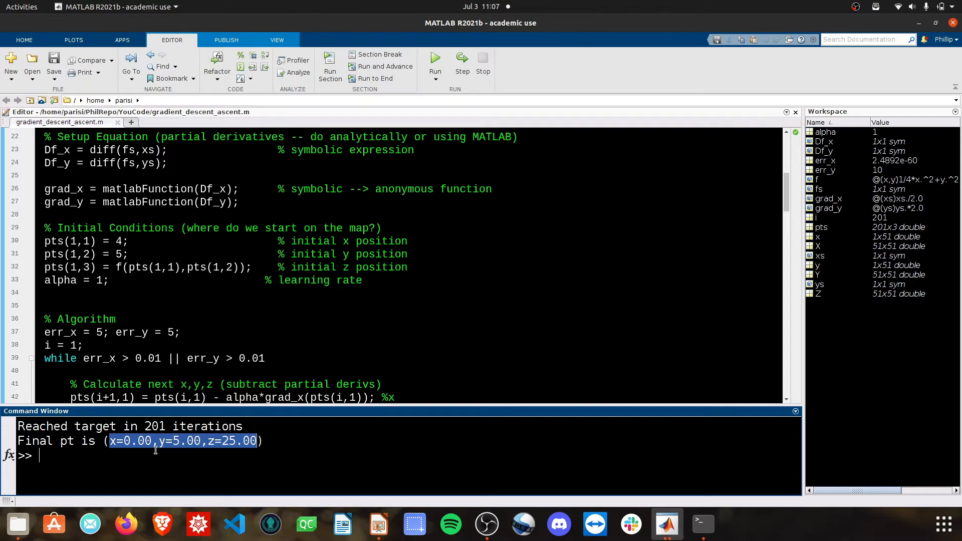
pyautogui.moveTo(333, 445)
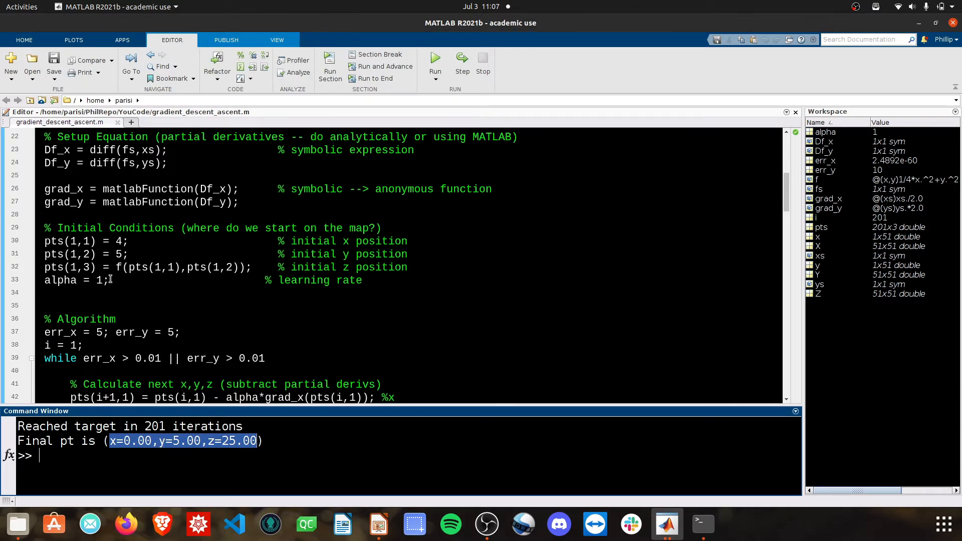
pyautogui.click(99, 281)
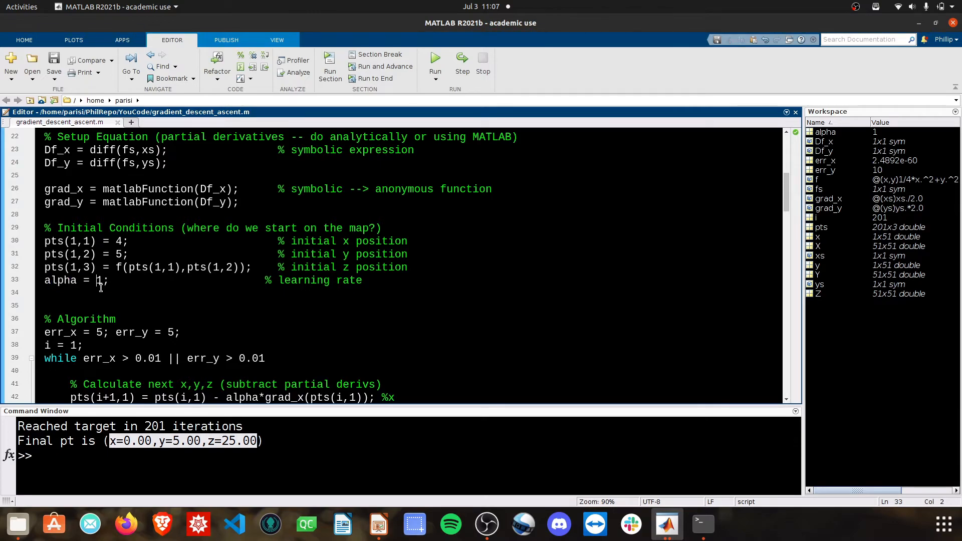
# Step: Restore alpha to 0.1 and rerun, reaching the target in 61 iterations at x=0.18, y=0.00, z=0.01
pyautogui.write('0.1')
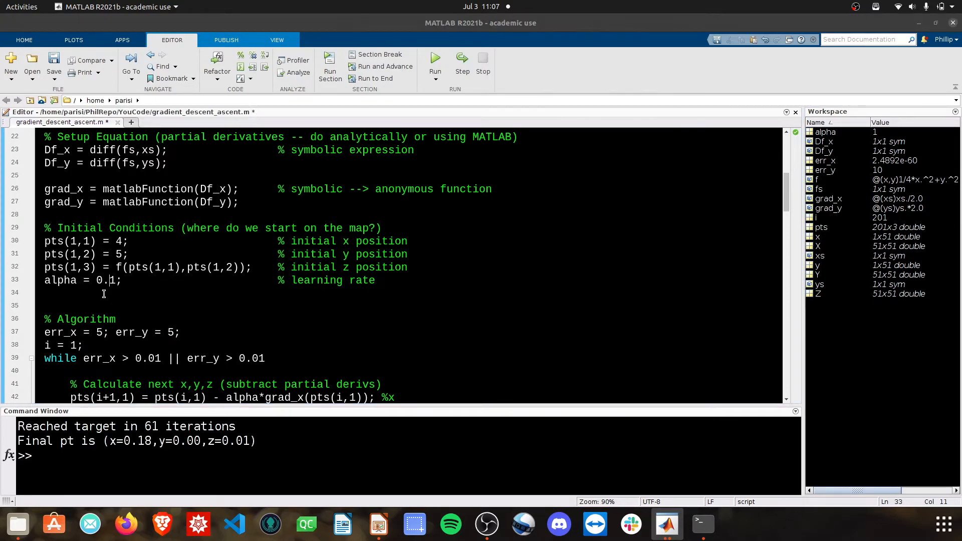
pyautogui.click(434, 61)
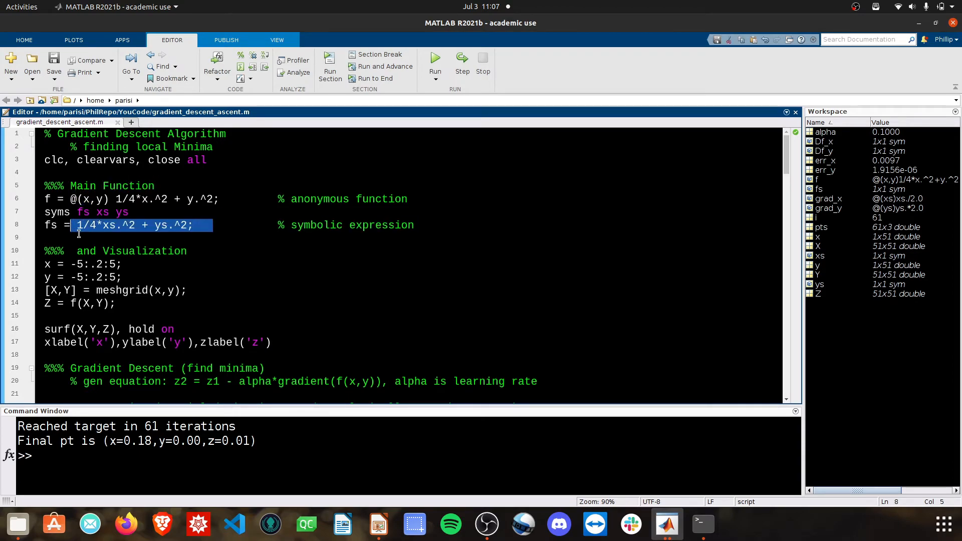
pyautogui.scroll(-3)
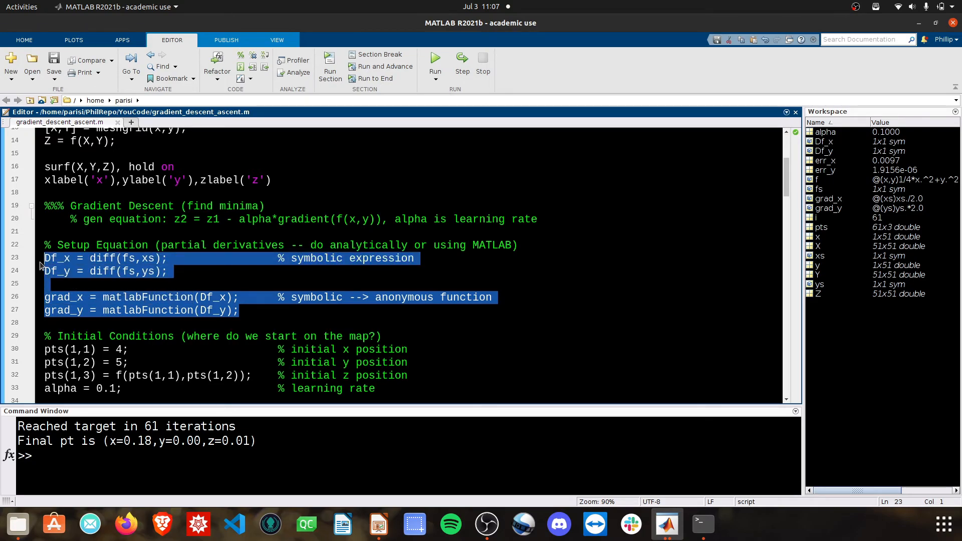
pyautogui.click(68, 282)
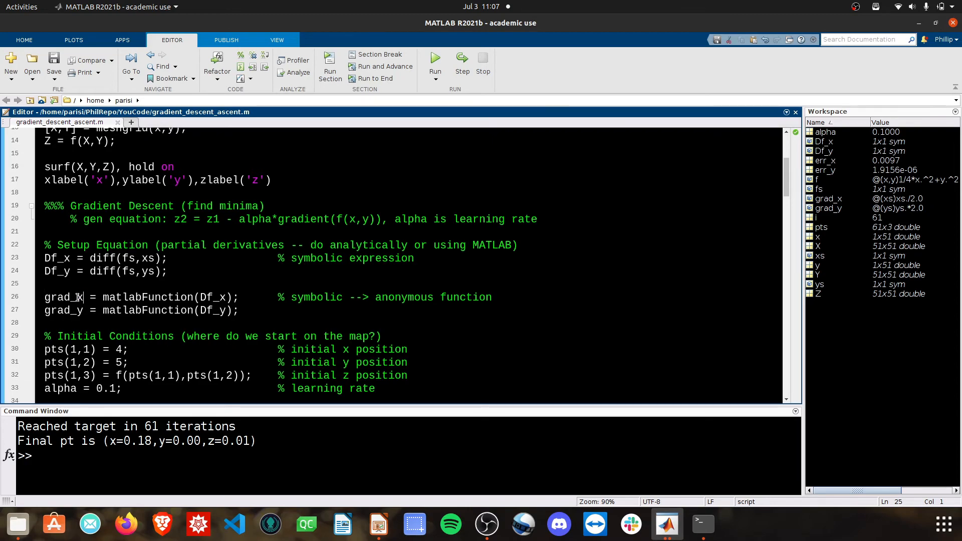
pyautogui.doubleClick(62, 298)
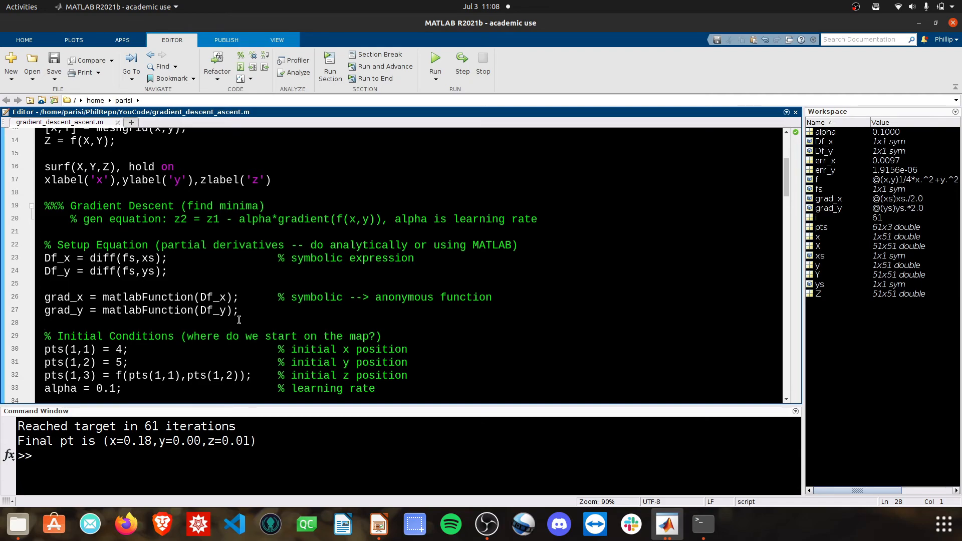
pyautogui.click(44, 321)
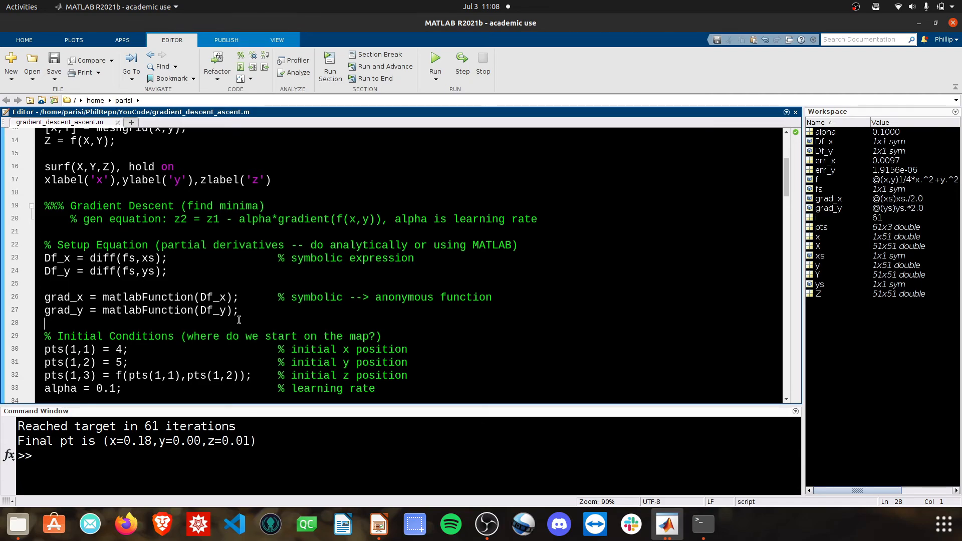